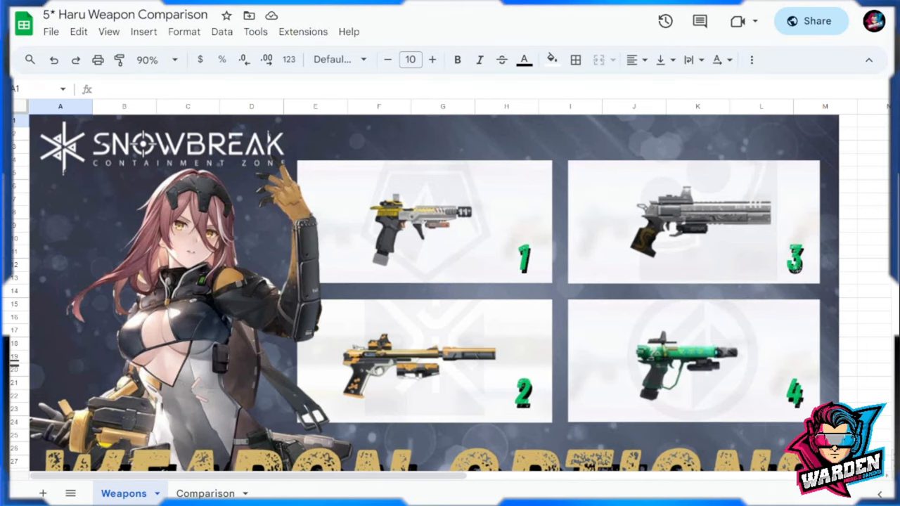
mouse_move(266, 250)
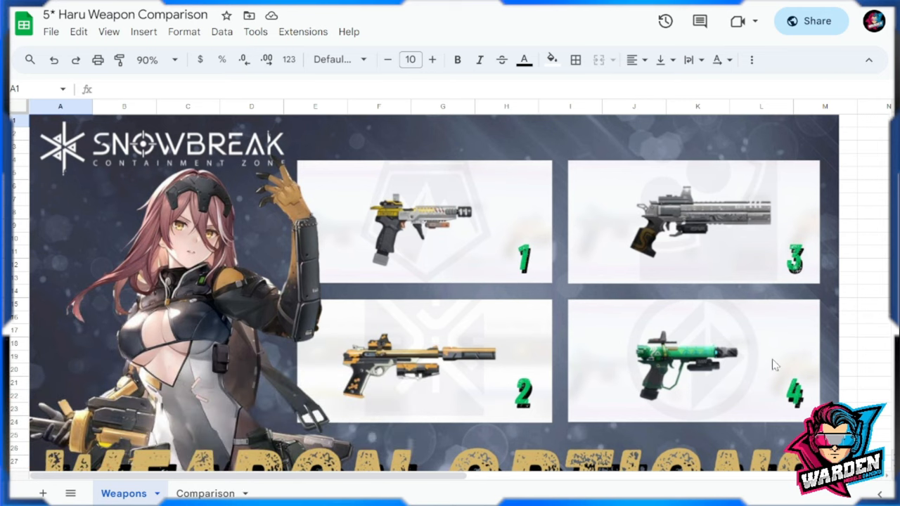
mouse_move(753, 371)
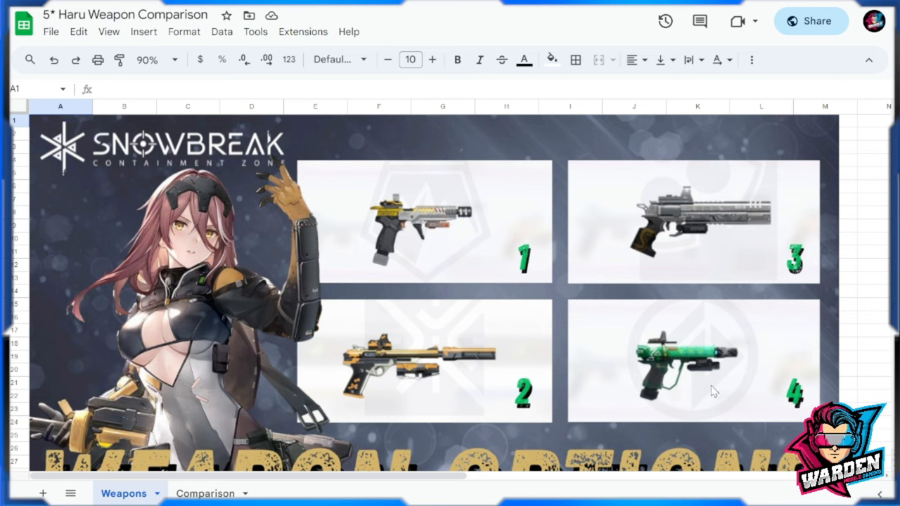
Review Concrete Jungle's row: 30% crit damage, skill description, effects on skills and 4th-place rank.
click(205, 493)
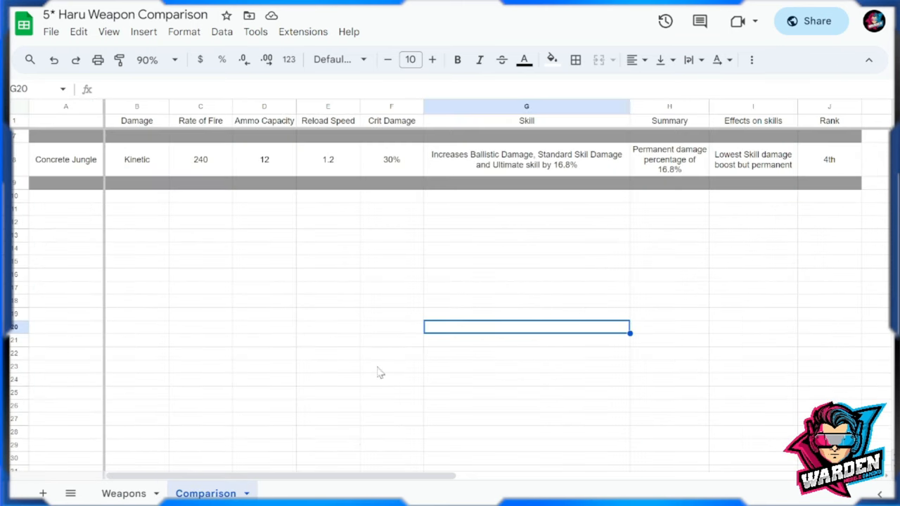
click(64, 159)
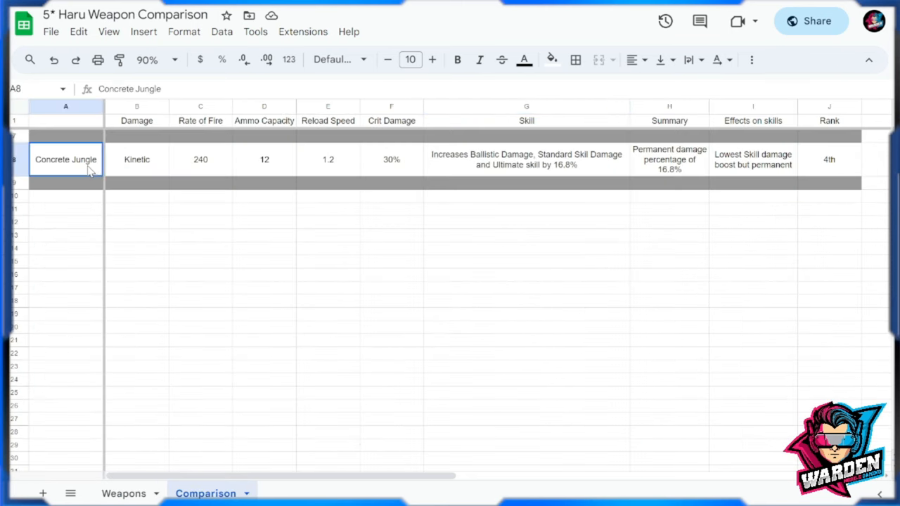
click(137, 159)
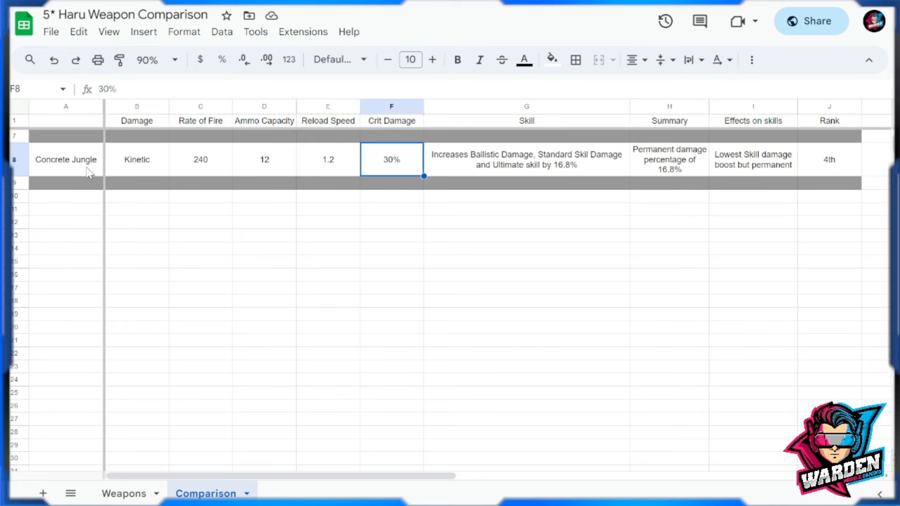
click(526, 159)
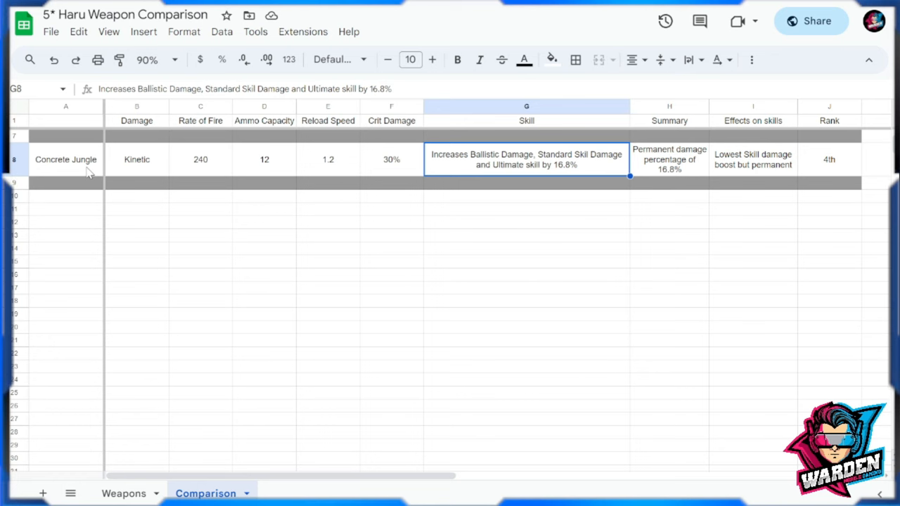
click(752, 159)
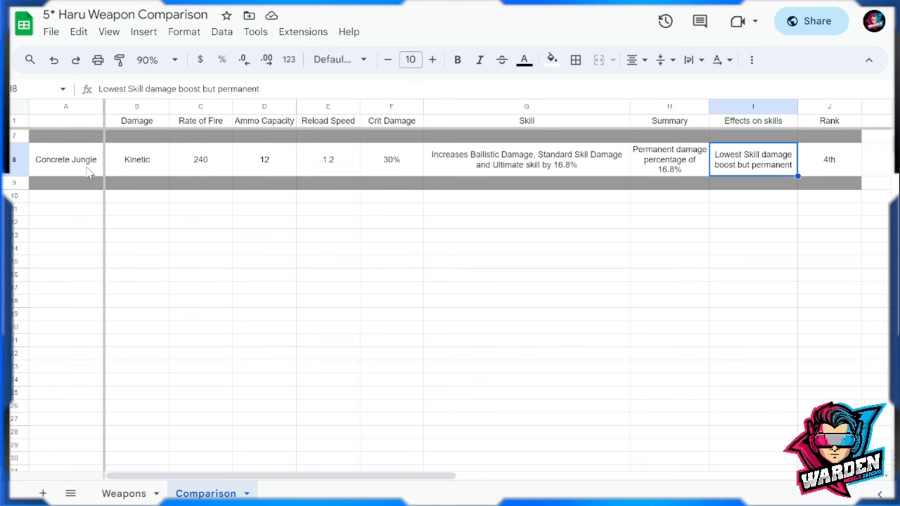
mouse_move(682, 168)
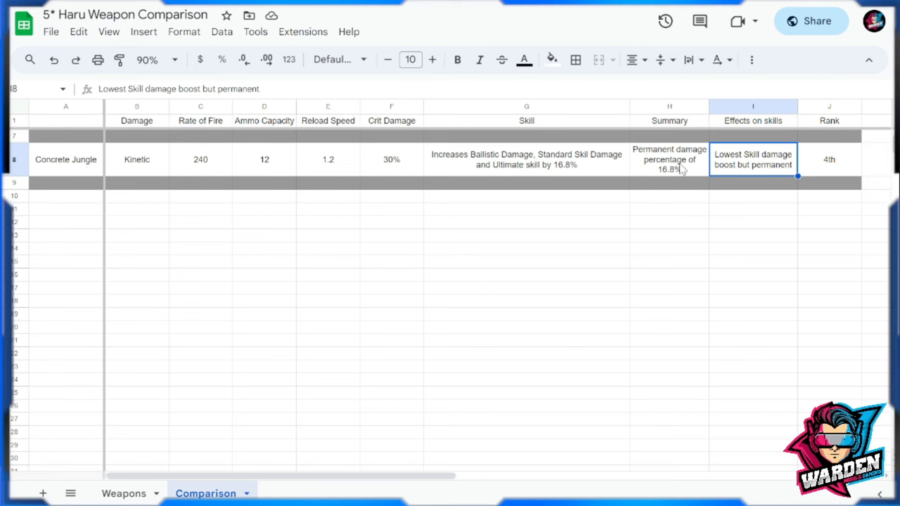
mouse_move(757, 166)
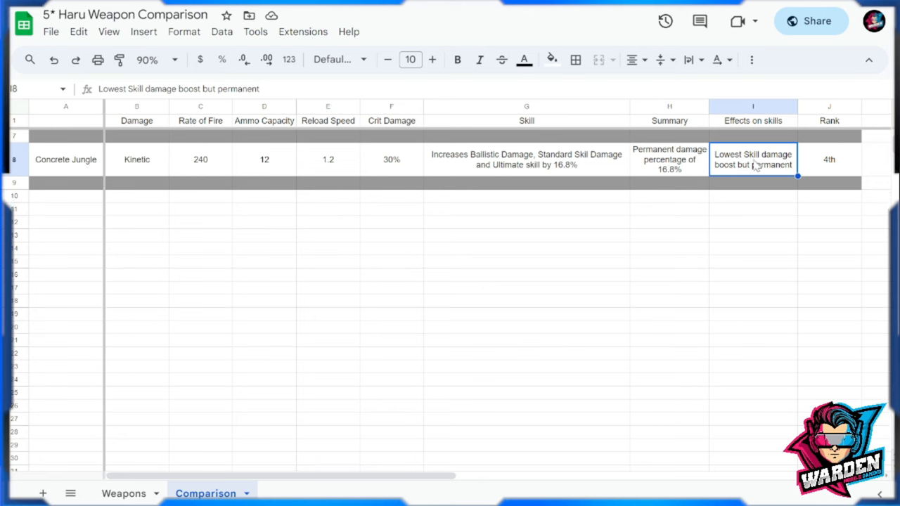
mouse_move(703, 298)
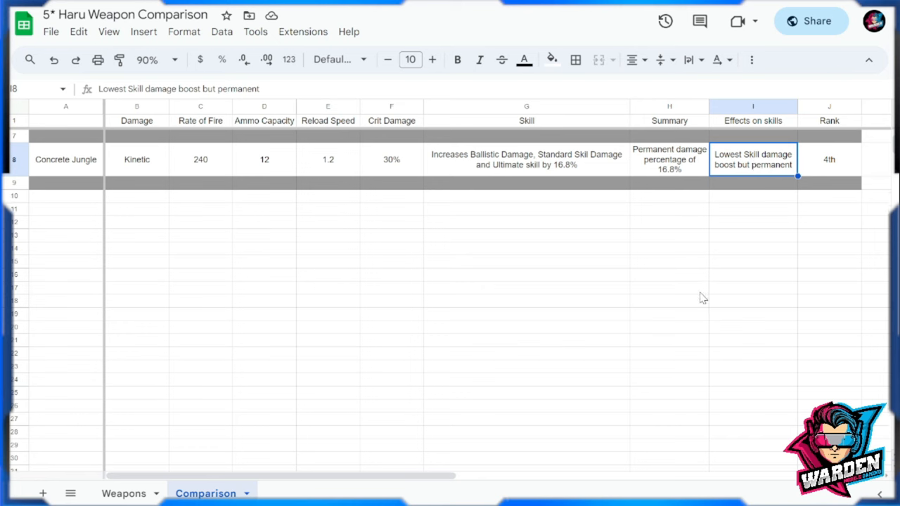
mouse_move(749, 233)
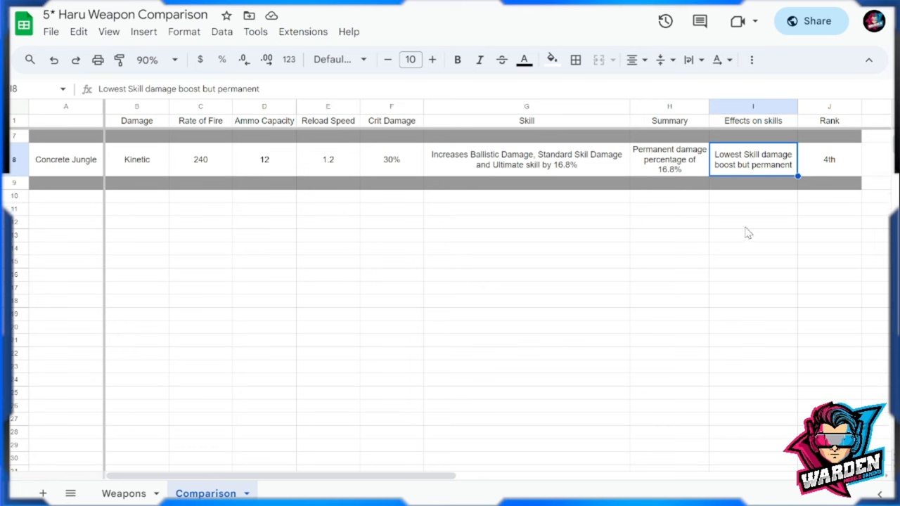
click(830, 158)
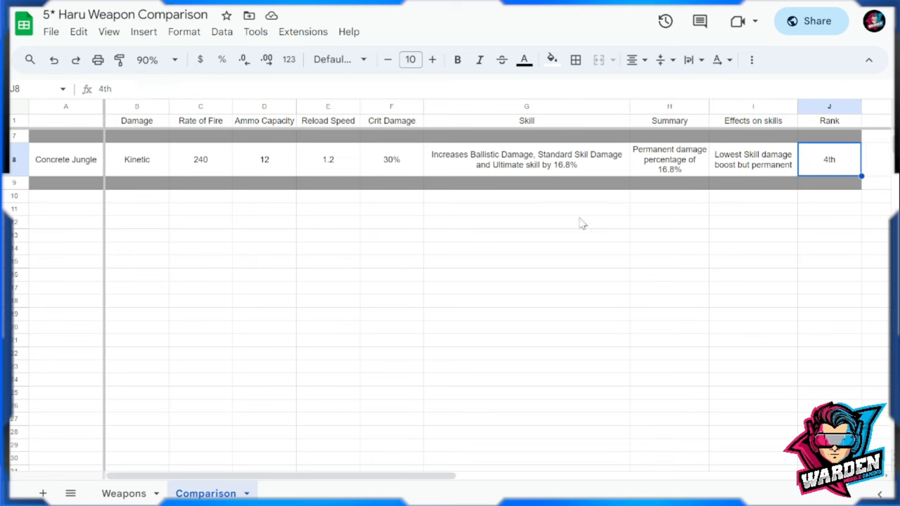
Glance at the Weapons sheet's gun images, then return to the Comparison sheet.
click(124, 492)
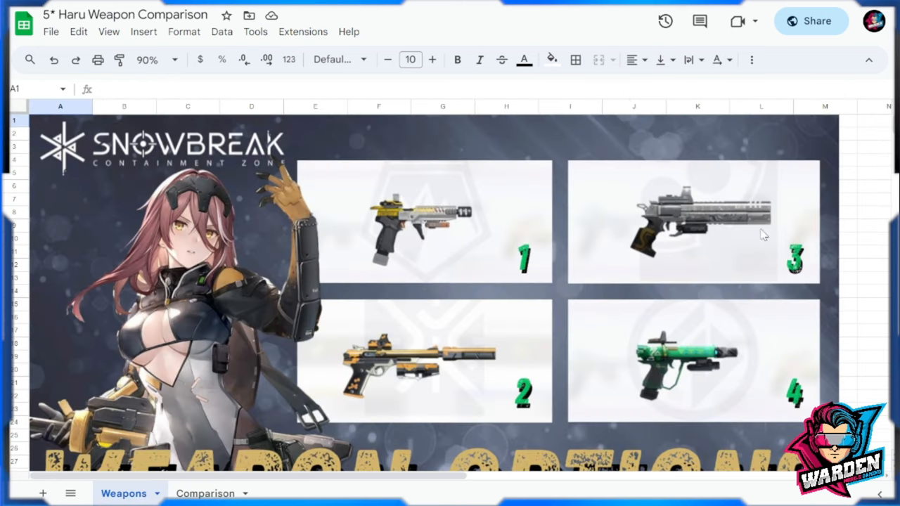
mouse_move(799, 218)
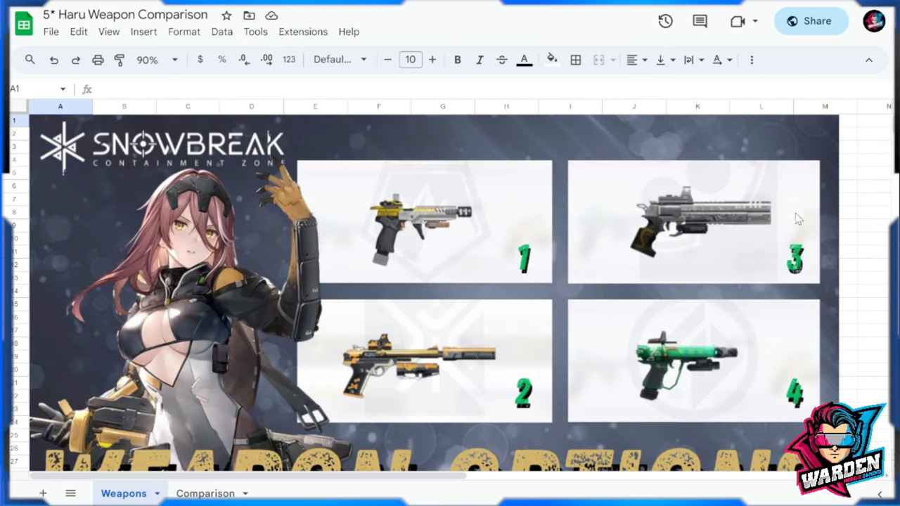
click(206, 493)
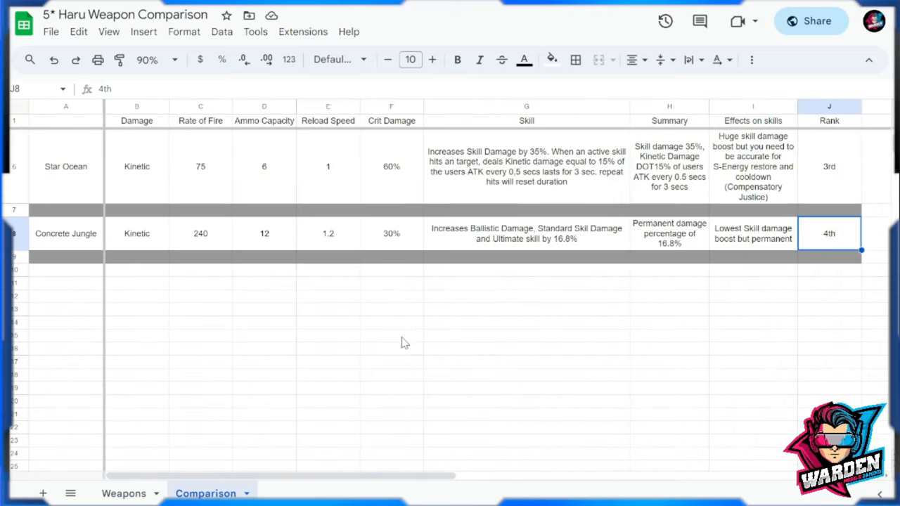
click(137, 166)
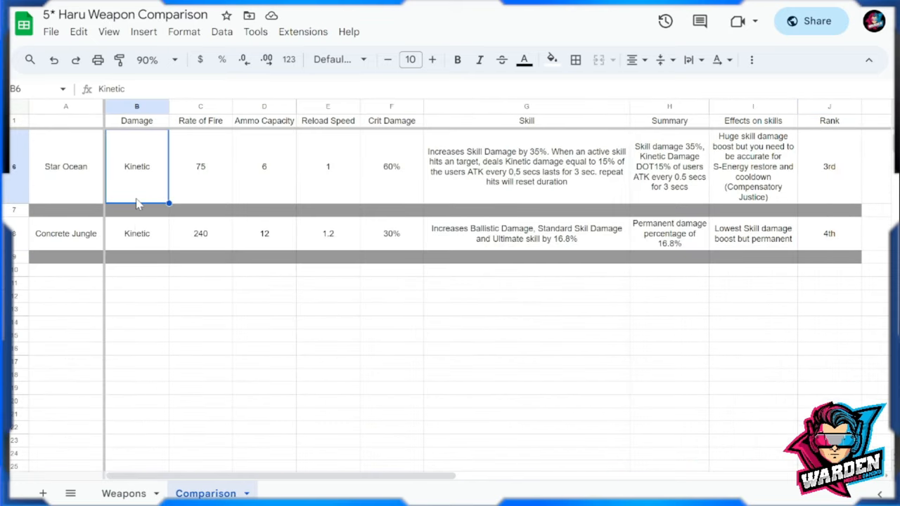
mouse_move(214, 204)
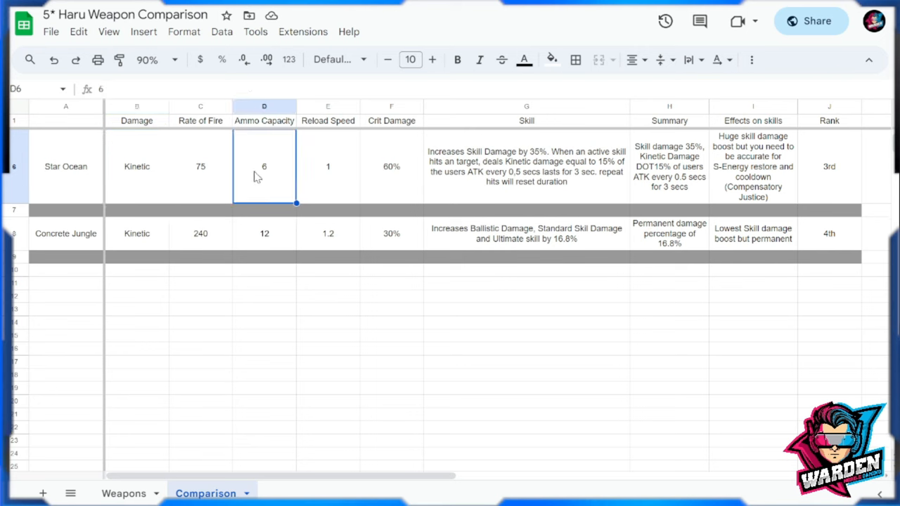
click(200, 166)
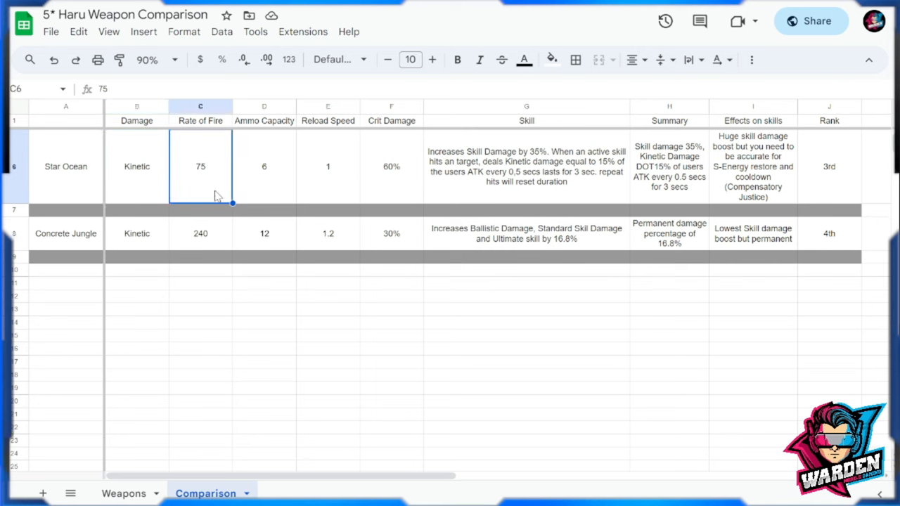
mouse_move(233, 236)
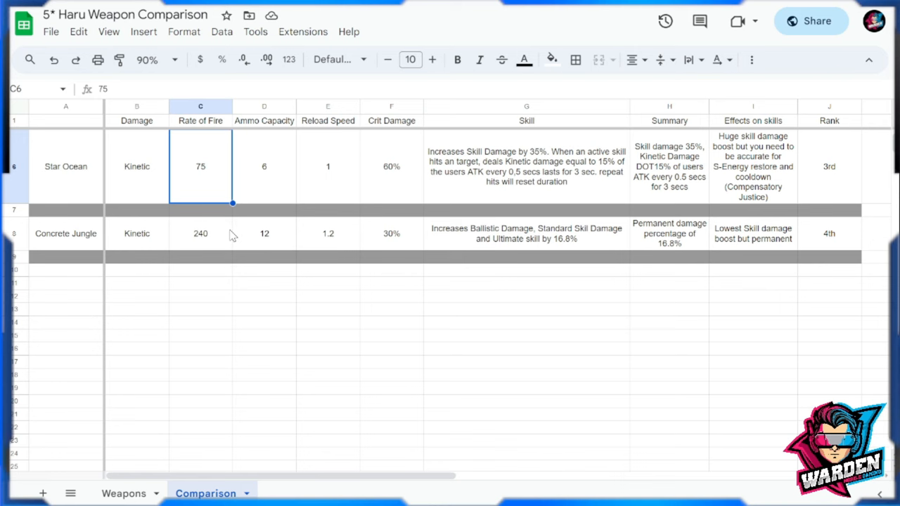
mouse_move(331, 218)
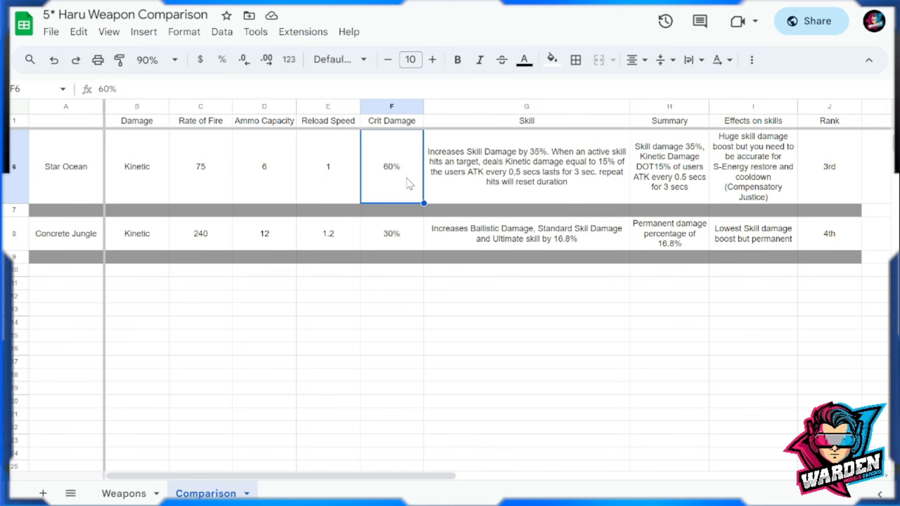
mouse_move(296, 194)
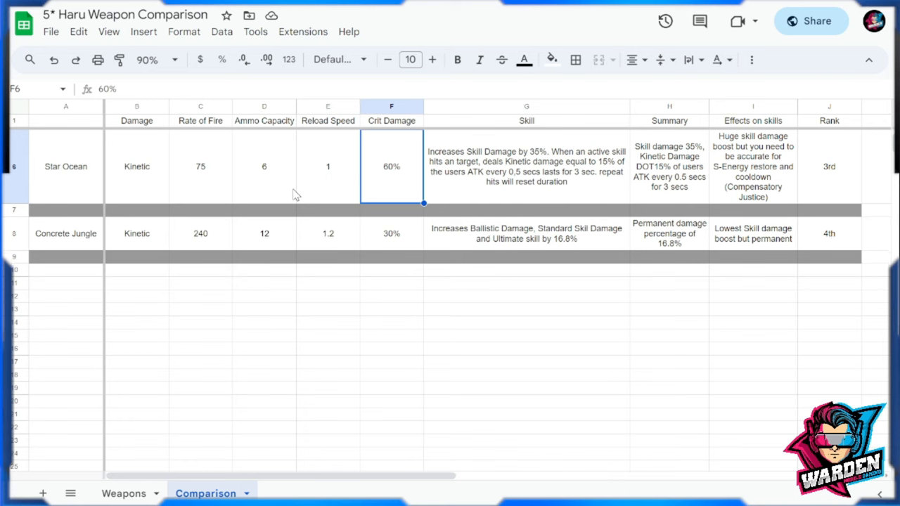
mouse_move(304, 228)
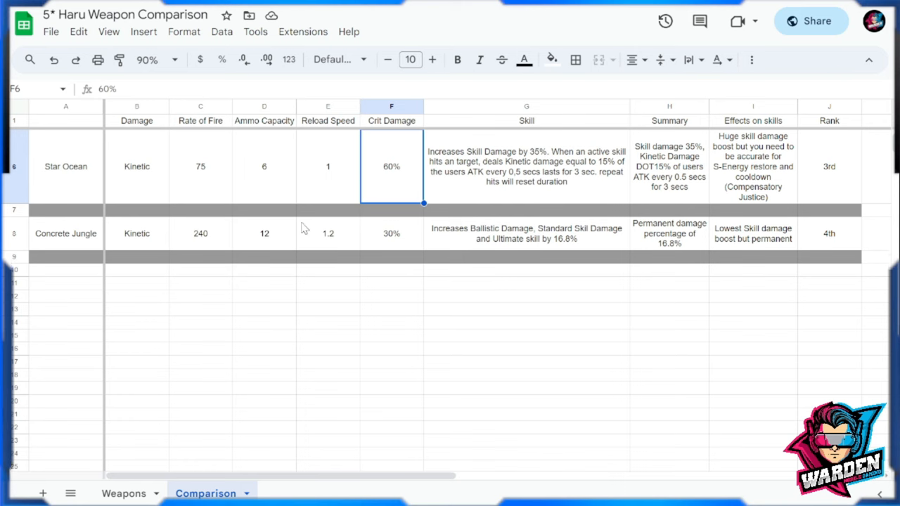
mouse_move(392, 207)
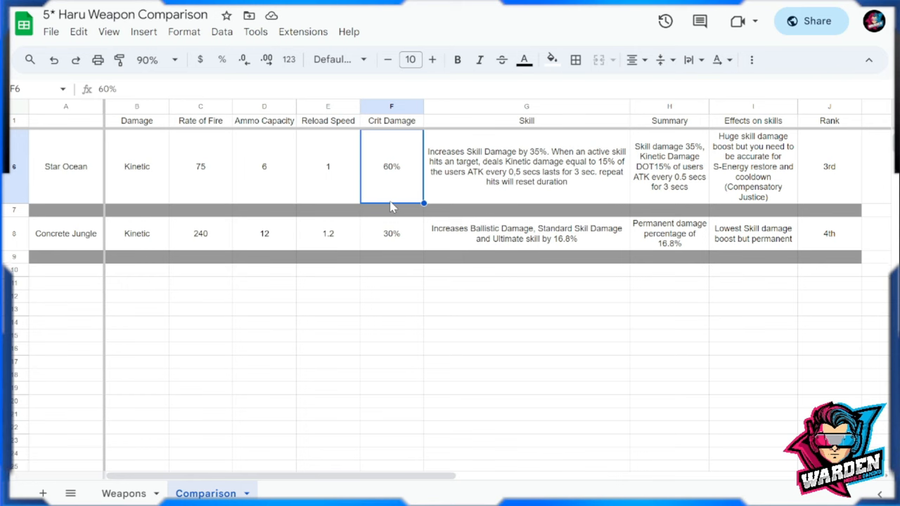
click(526, 166)
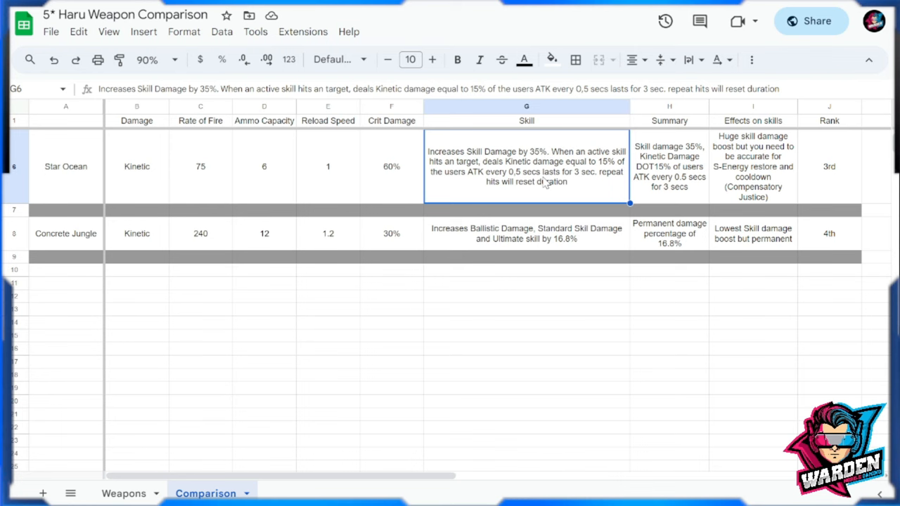
mouse_move(439, 170)
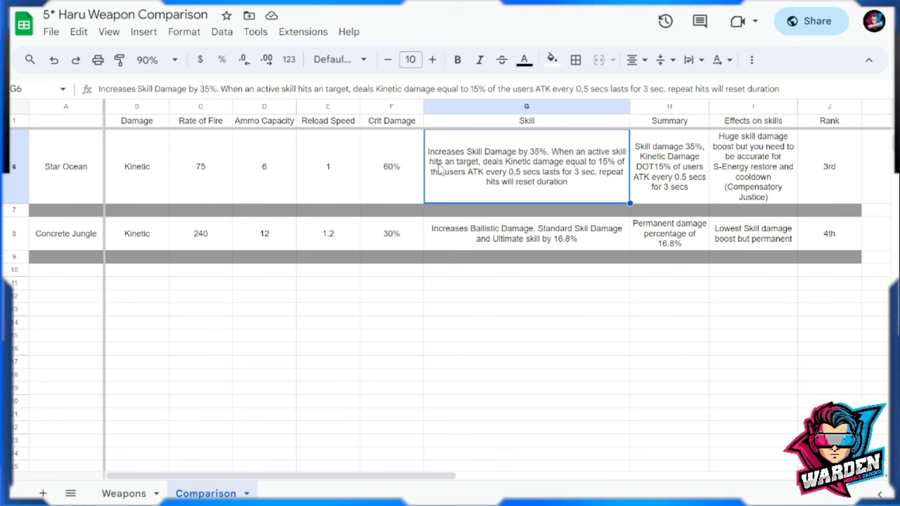
mouse_move(588, 170)
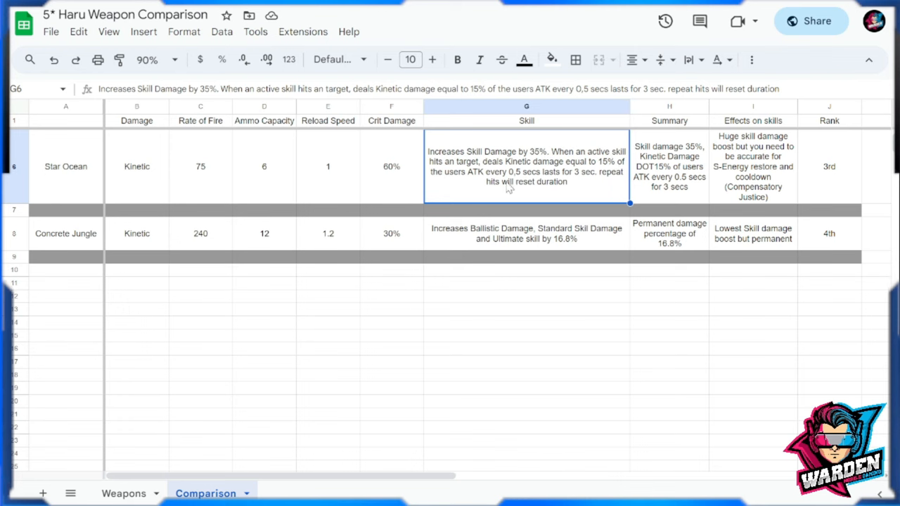
mouse_move(536, 186)
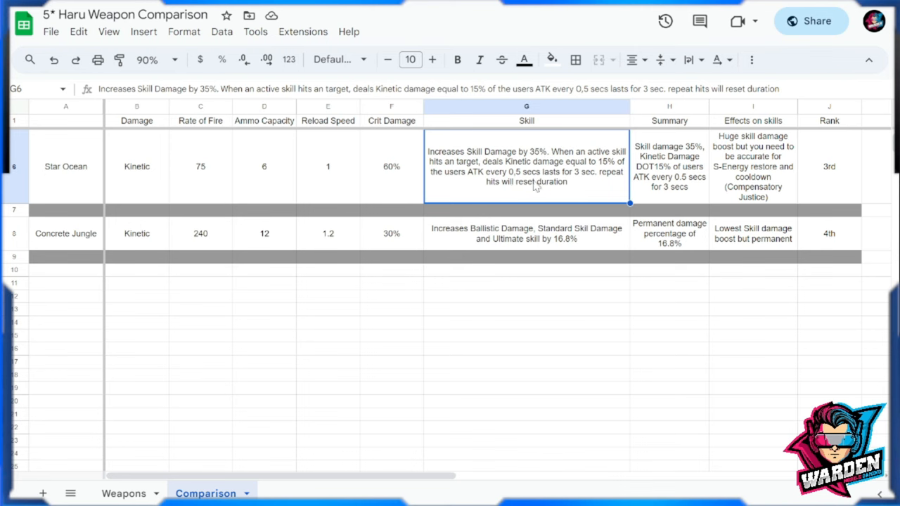
mouse_move(535, 194)
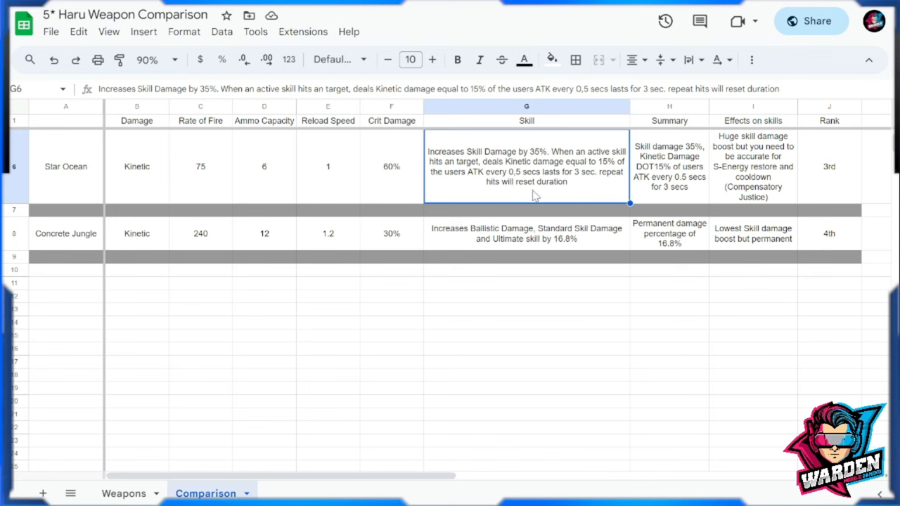
mouse_move(596, 190)
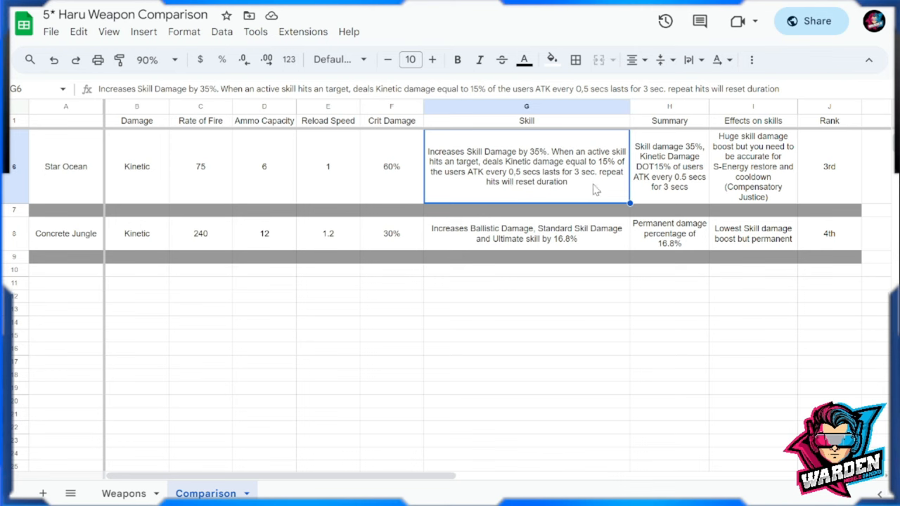
mouse_move(590, 188)
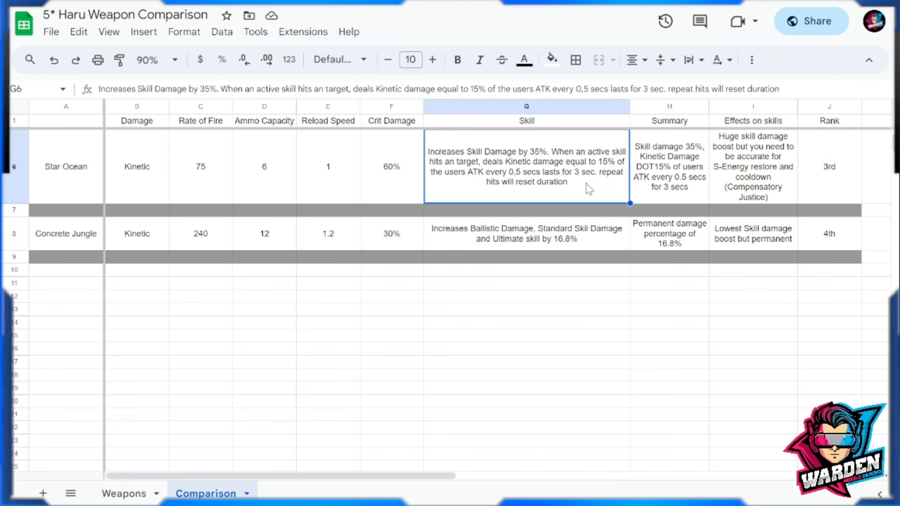
mouse_move(650, 182)
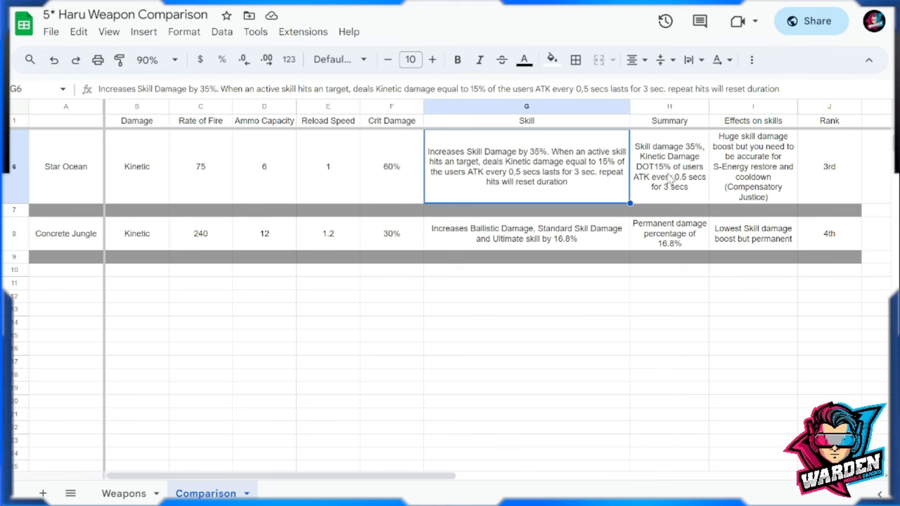
Review Star Ocean's summary, effects on skills and rank, then show the Weapons sheet.
click(669, 166)
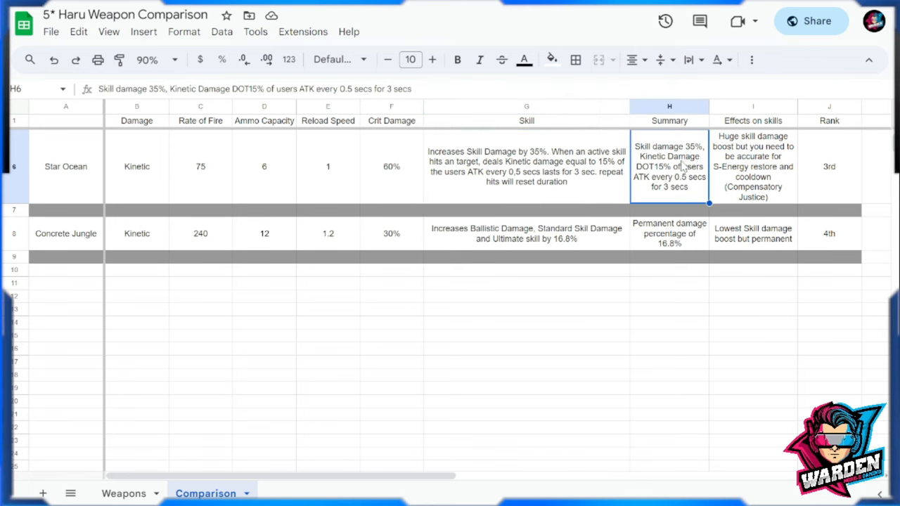
mouse_move(696, 180)
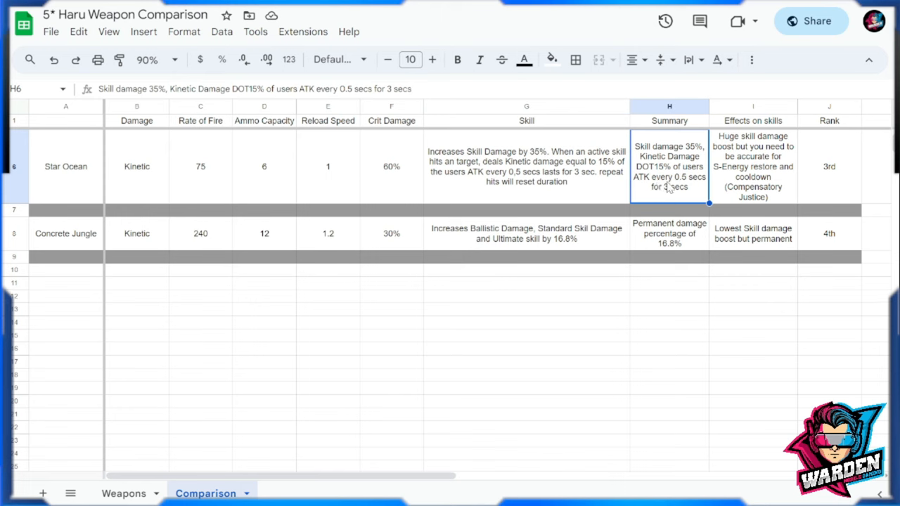
mouse_move(681, 209)
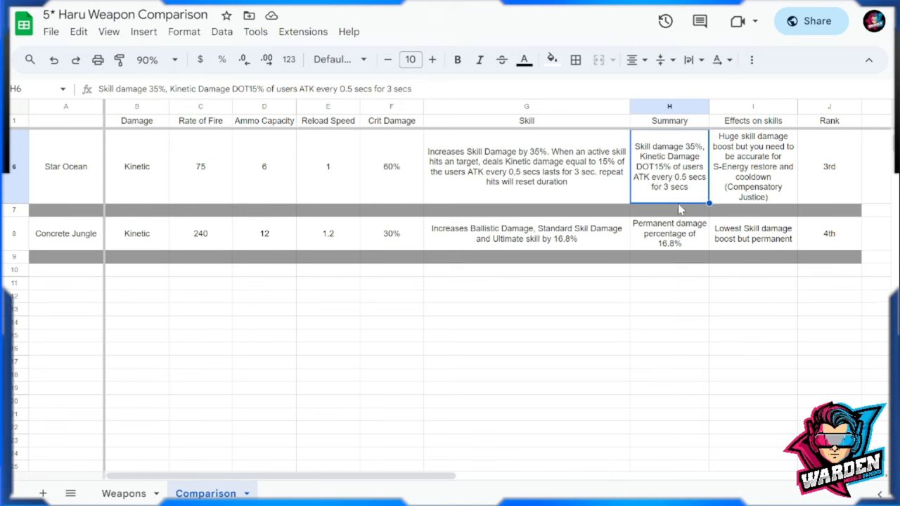
click(752, 166)
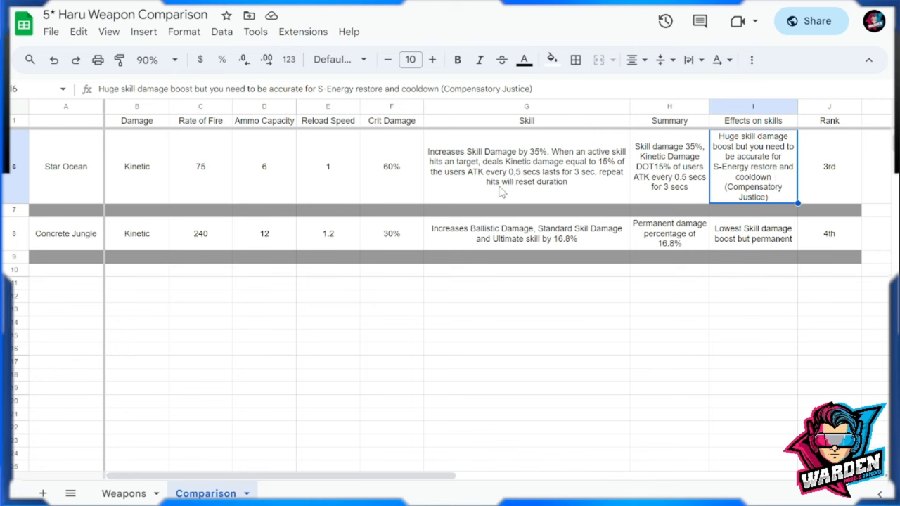
mouse_move(737, 177)
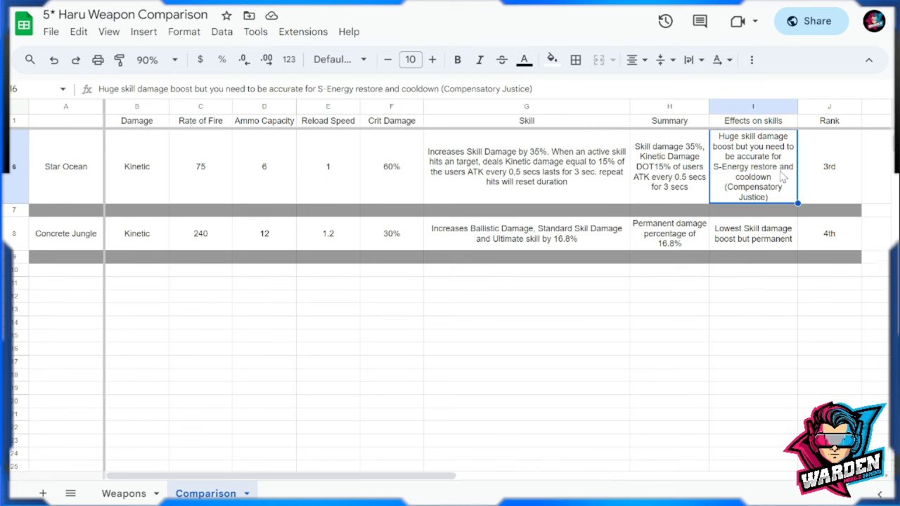
click(830, 166)
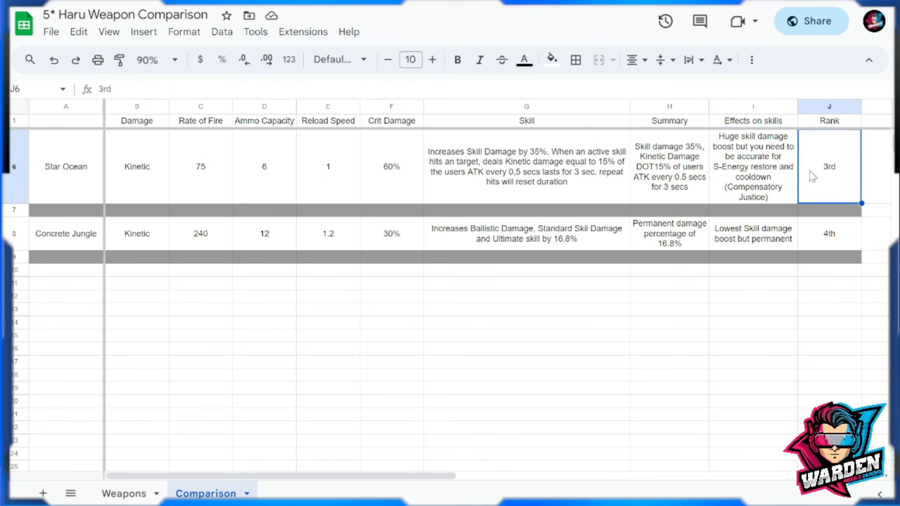
click(752, 166)
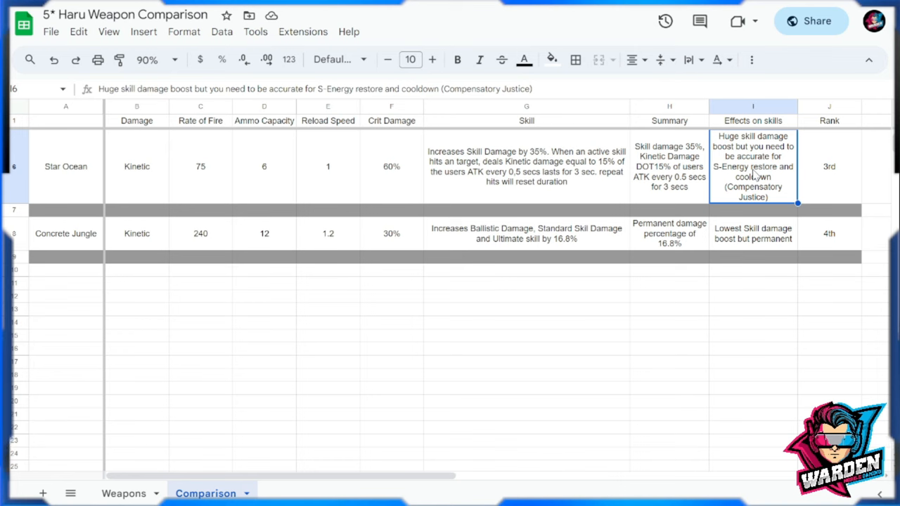
mouse_move(560, 288)
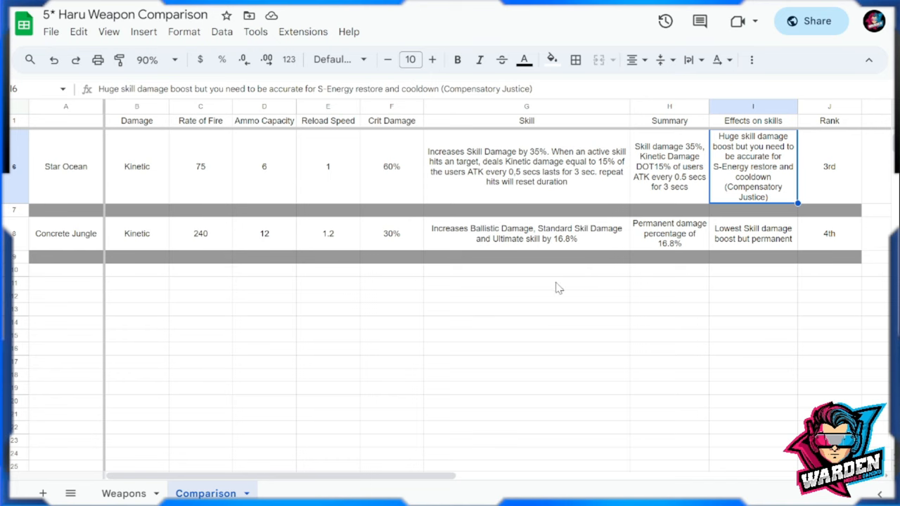
click(124, 492)
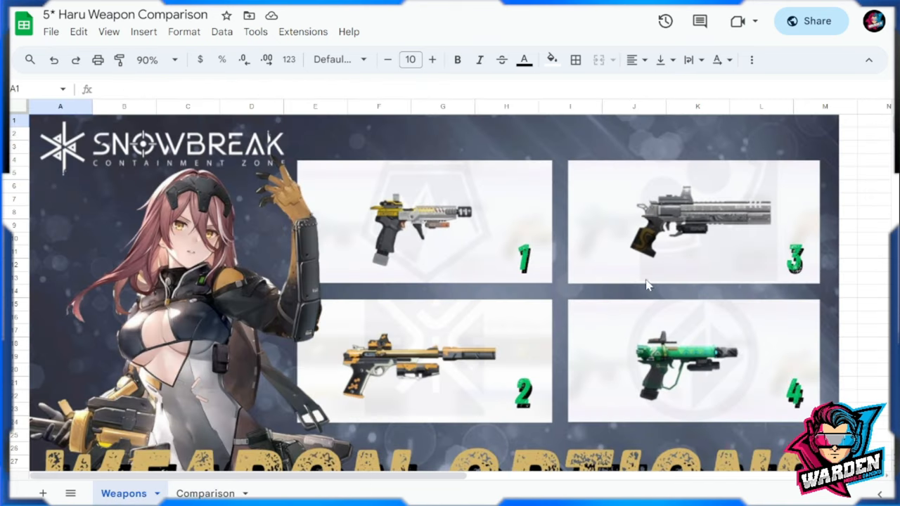
mouse_move(439, 363)
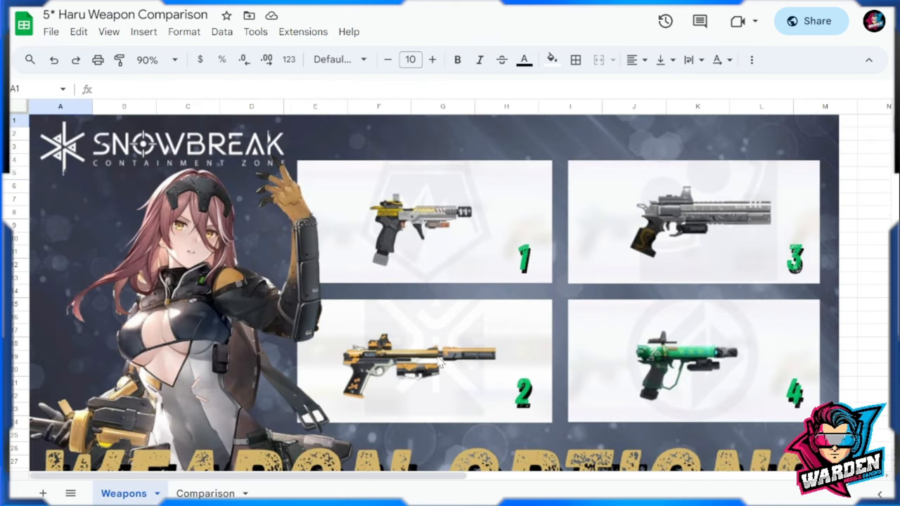
mouse_move(449, 374)
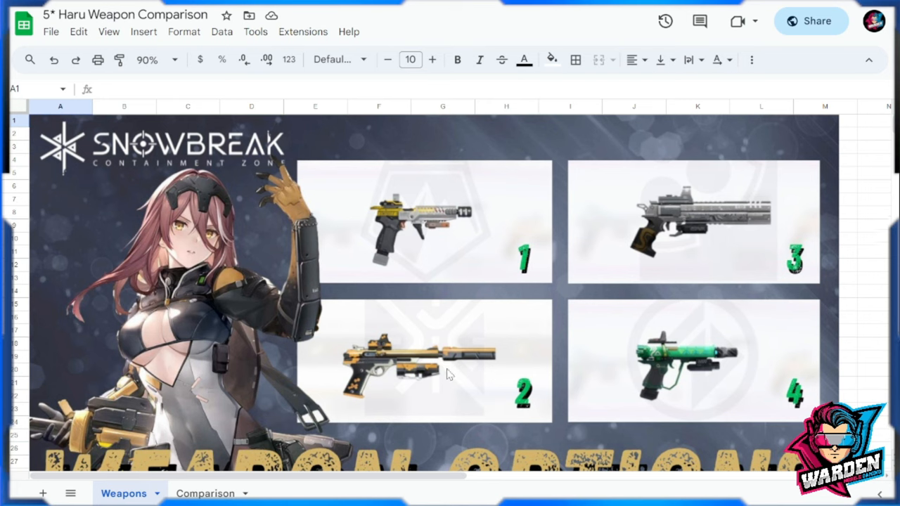
mouse_move(457, 372)
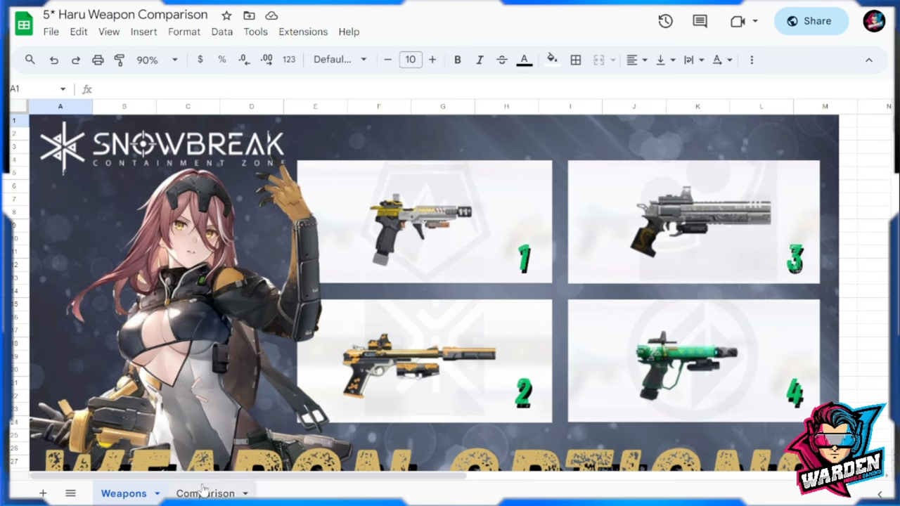
Return to the Comparison sheet now listing Wild Wasp Stinger ranked 2nd.
click(205, 492)
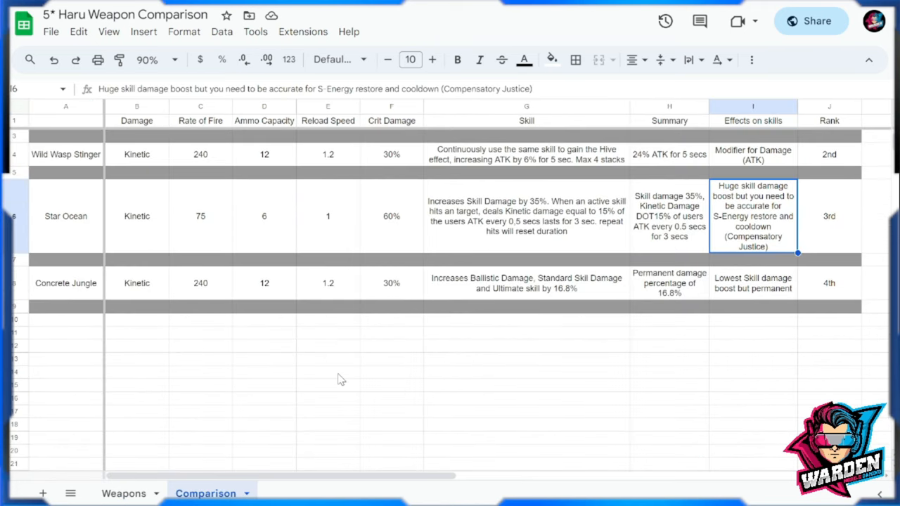
mouse_move(190, 259)
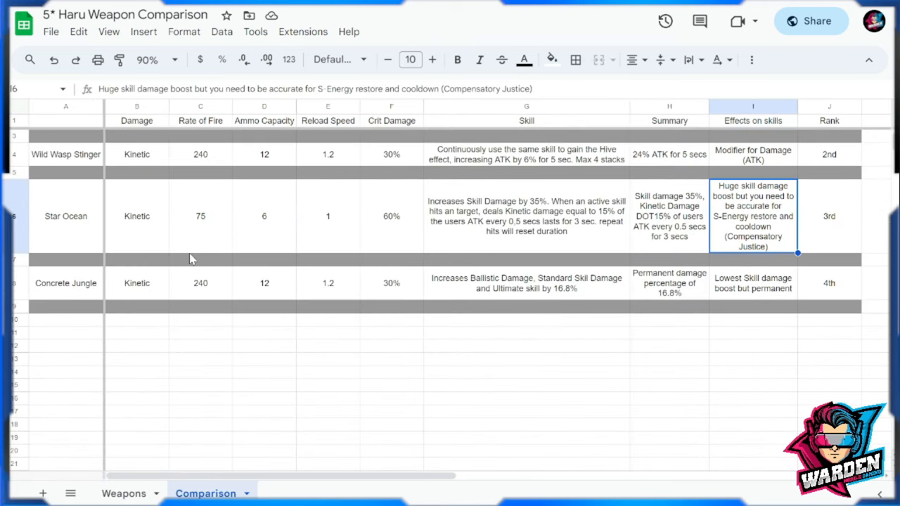
click(136, 153)
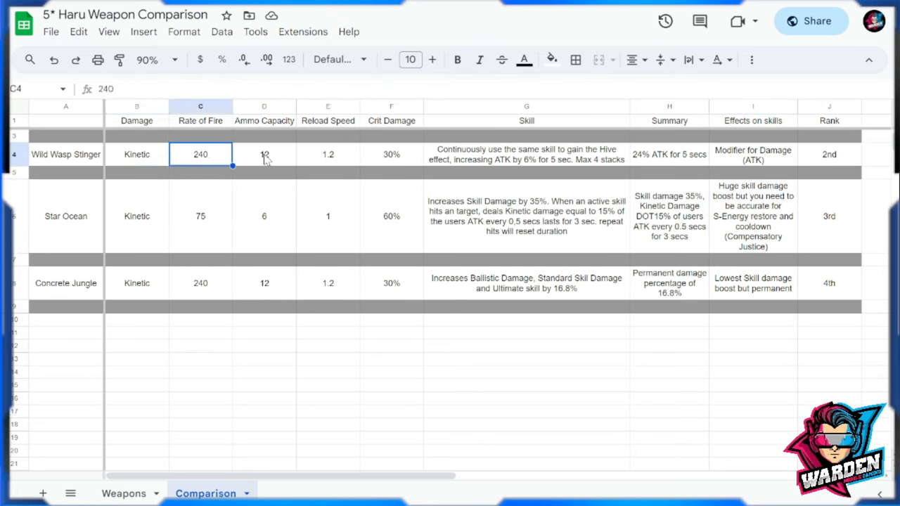
click(328, 153)
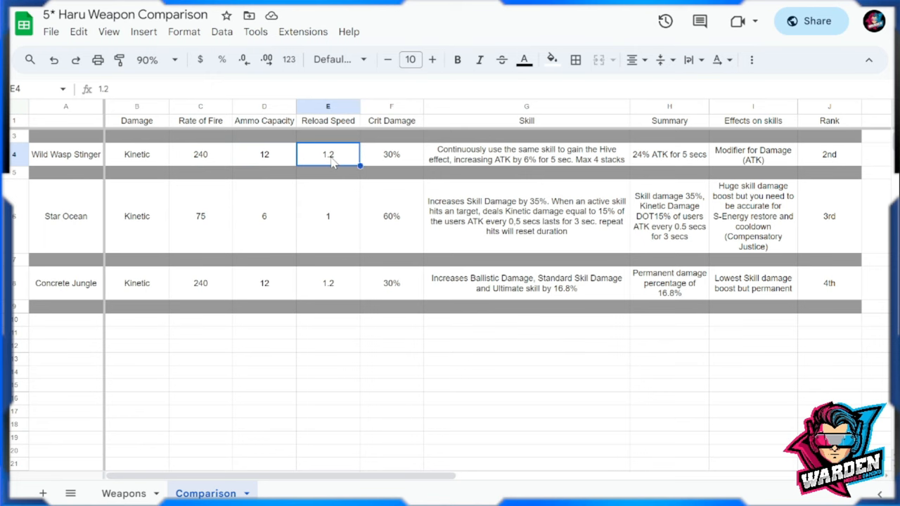
click(391, 153)
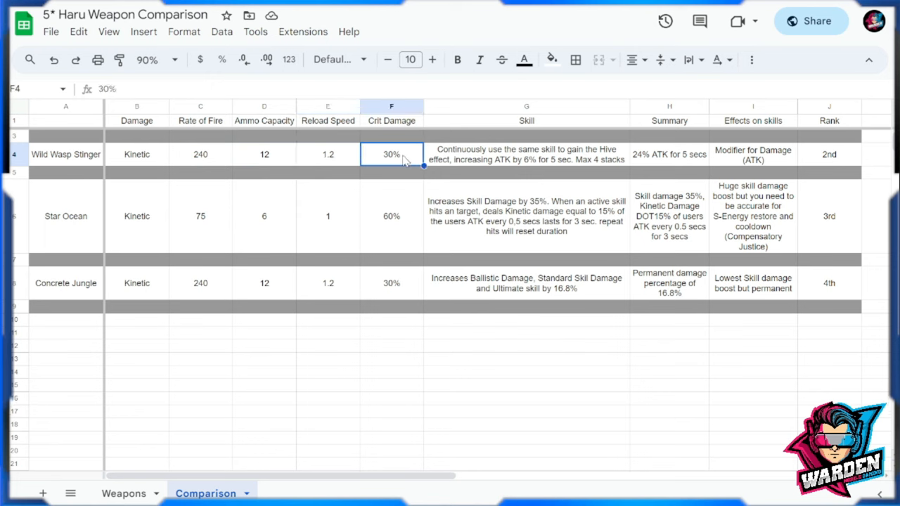
click(526, 154)
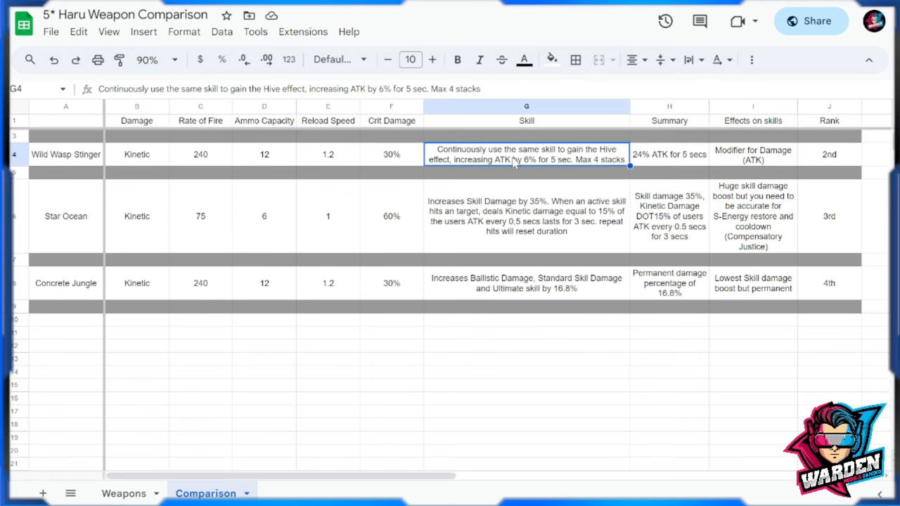
mouse_move(519, 177)
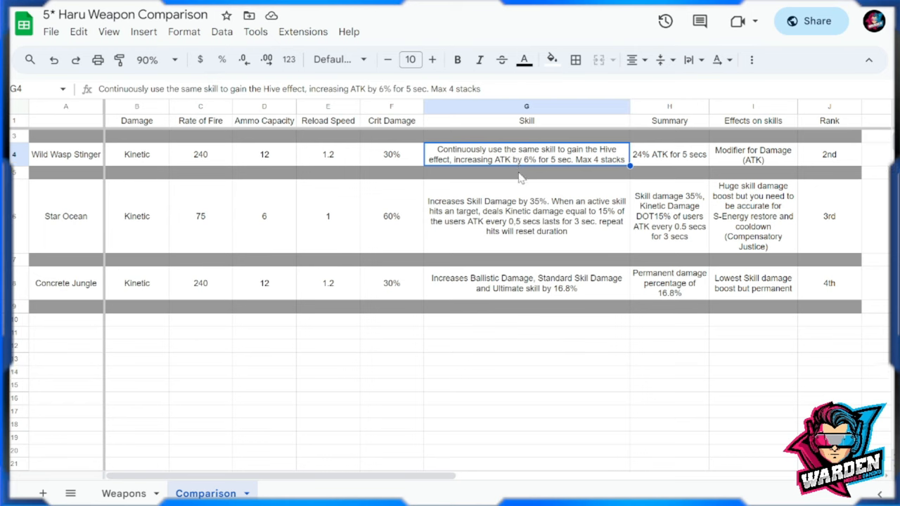
mouse_move(636, 166)
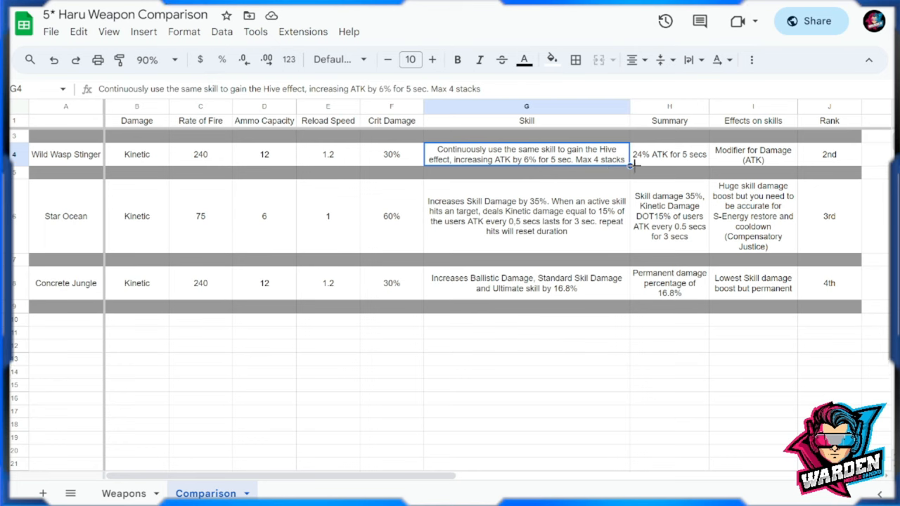
click(670, 154)
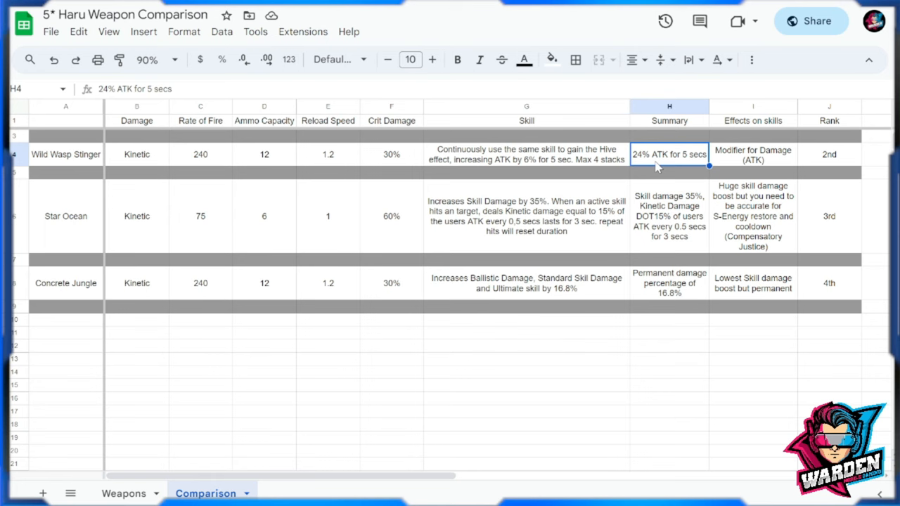
mouse_move(661, 140)
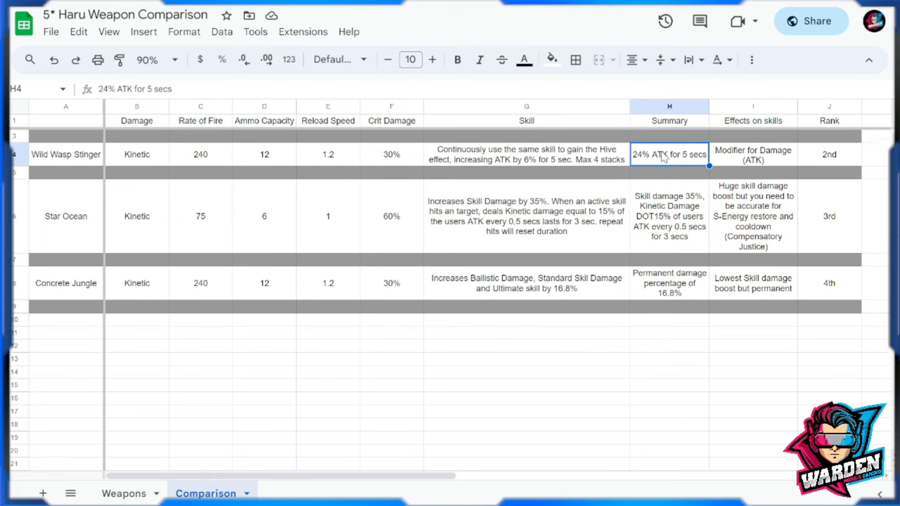
mouse_move(612, 176)
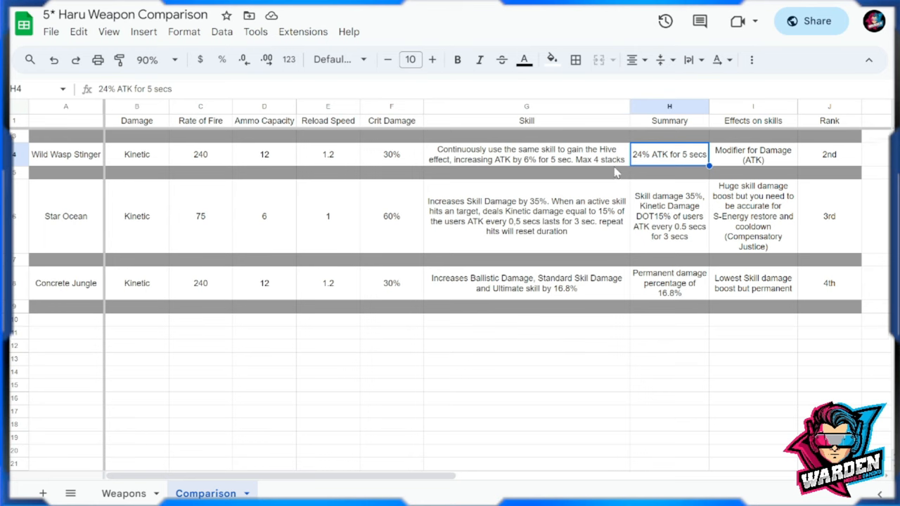
mouse_move(648, 157)
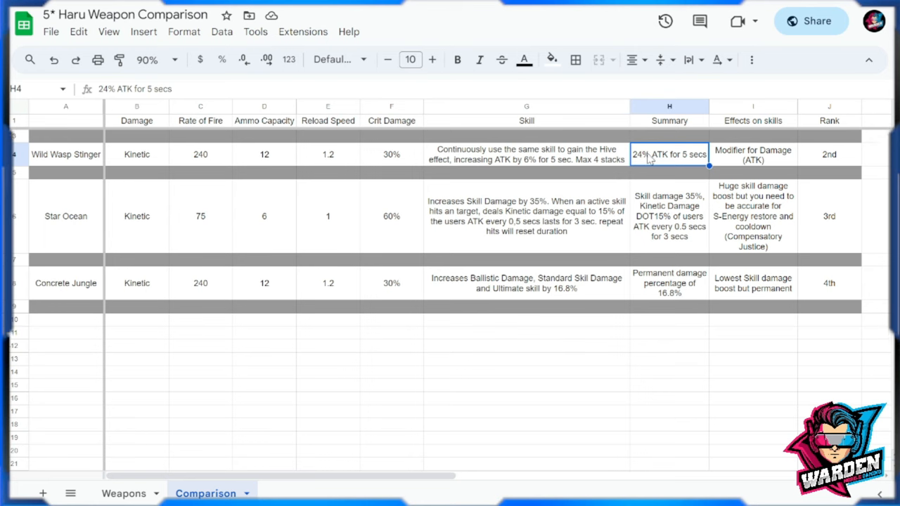
mouse_move(537, 158)
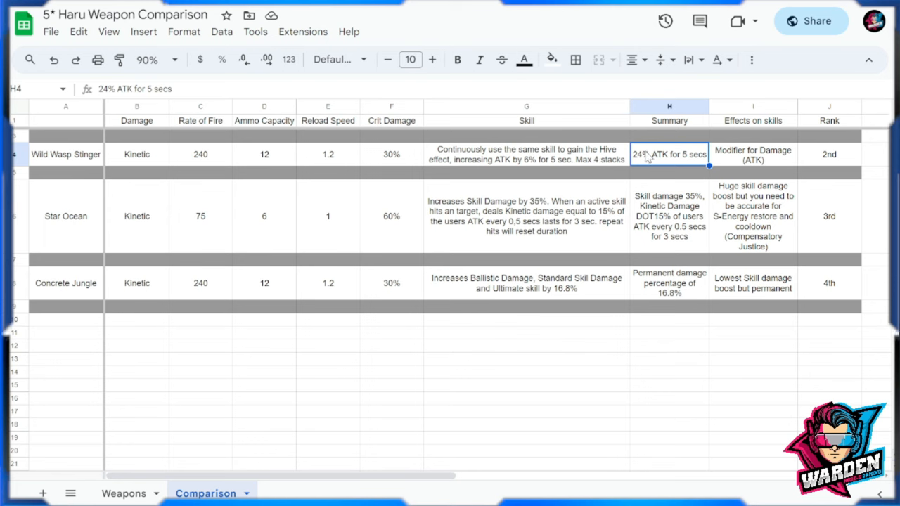
click(753, 154)
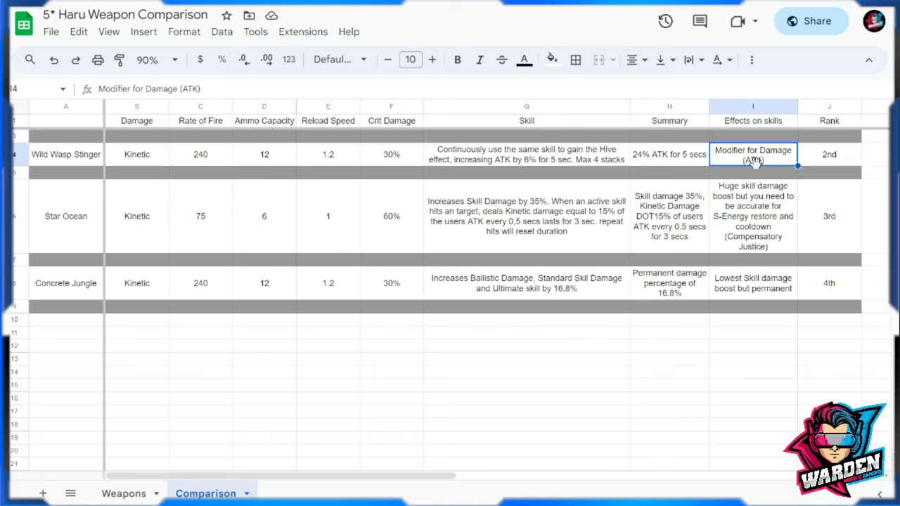
click(830, 153)
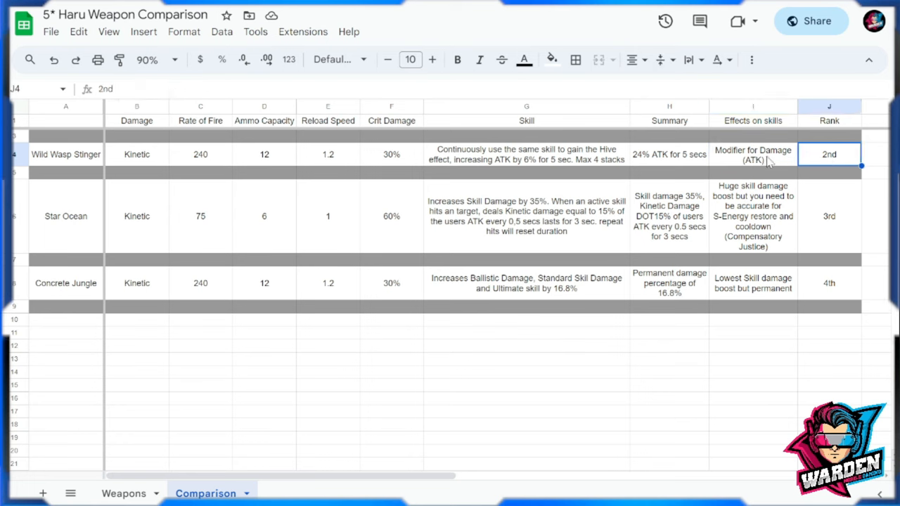
mouse_move(668, 161)
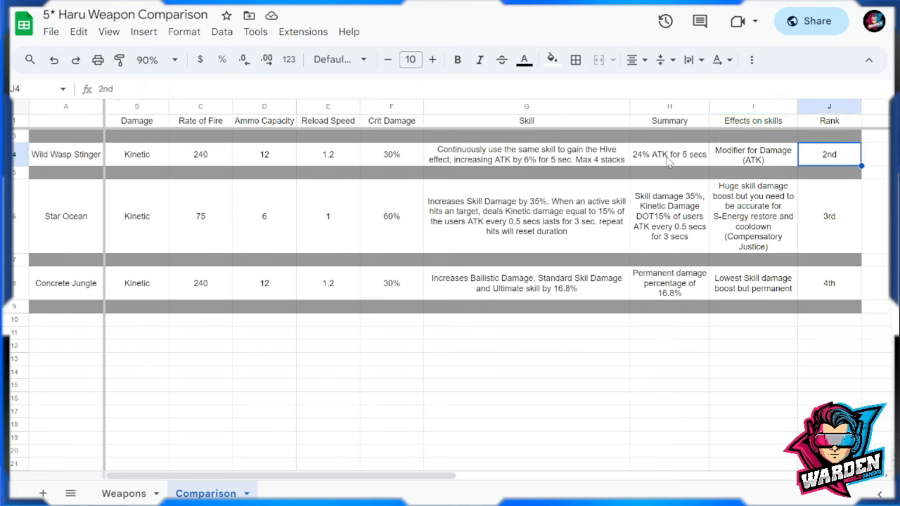
click(526, 153)
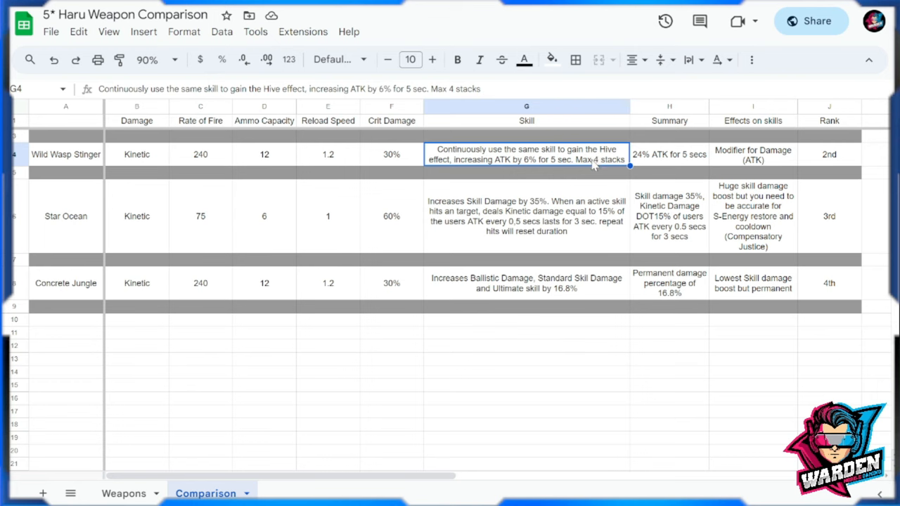
mouse_move(661, 169)
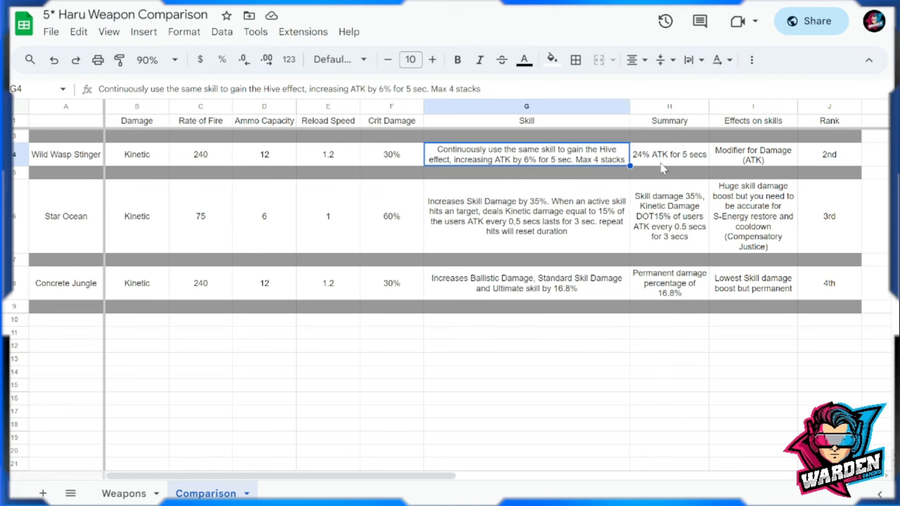
mouse_move(659, 169)
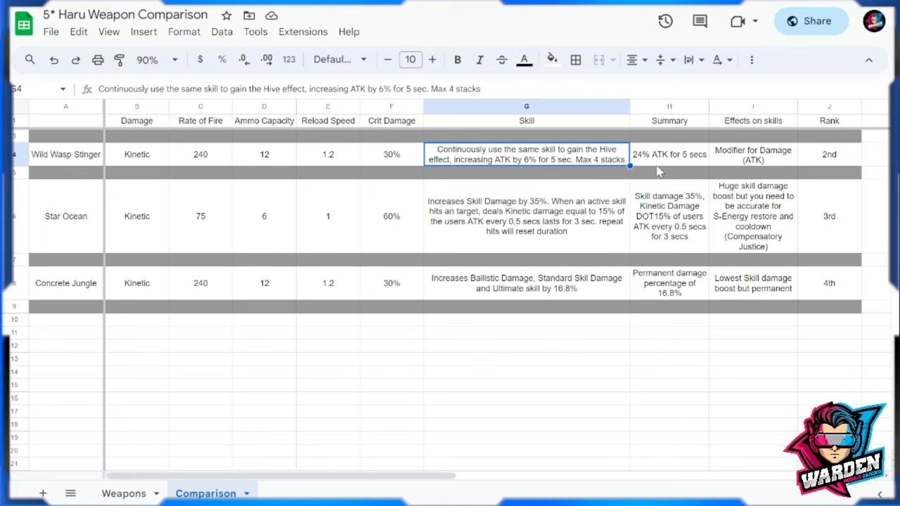
mouse_move(233, 164)
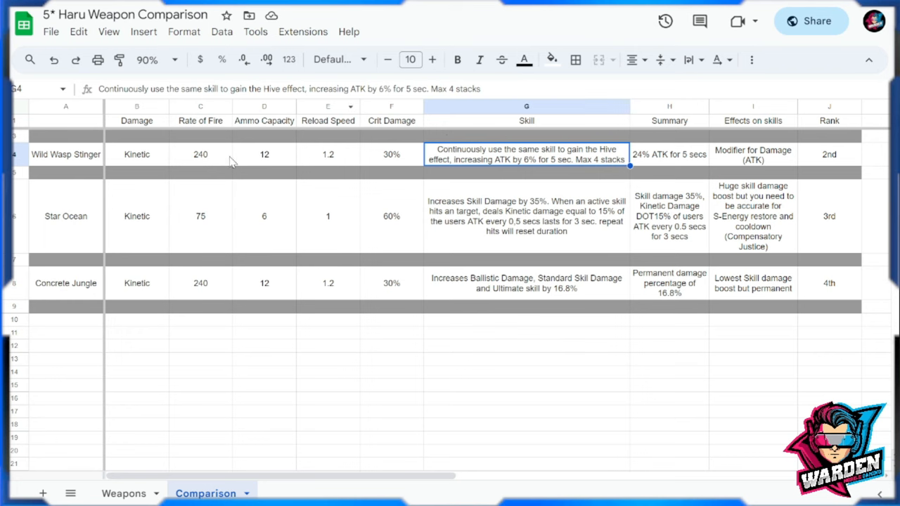
mouse_move(149, 148)
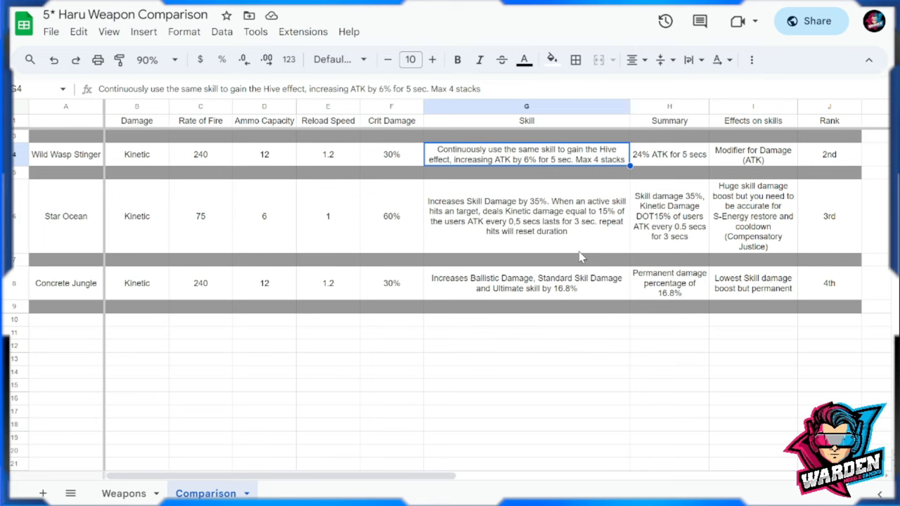
mouse_move(569, 236)
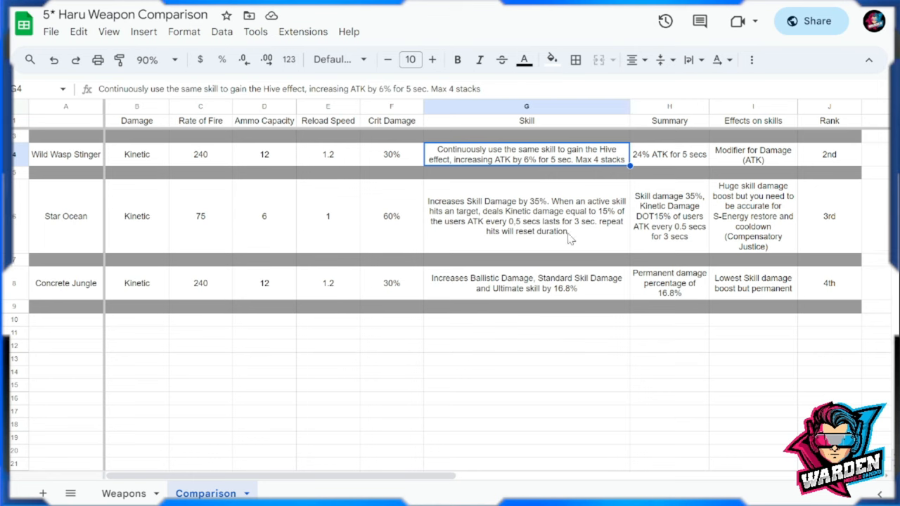
mouse_move(763, 230)
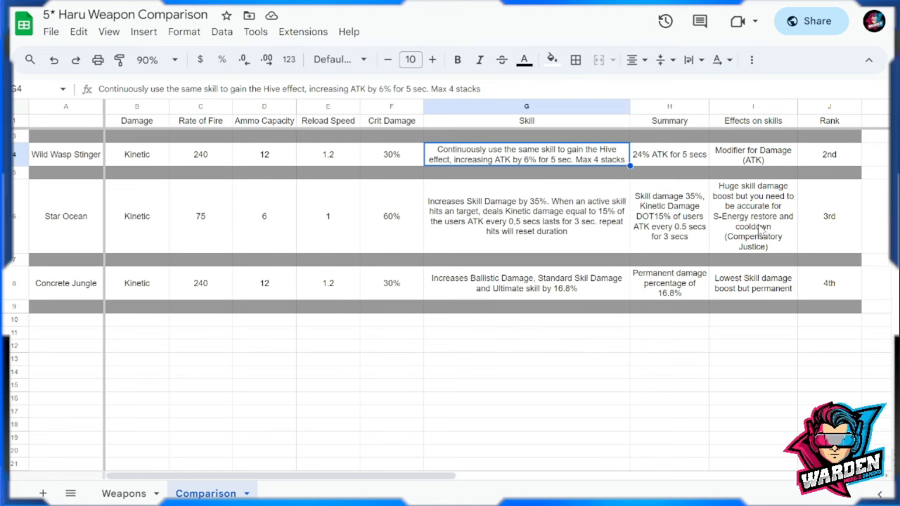
click(123, 492)
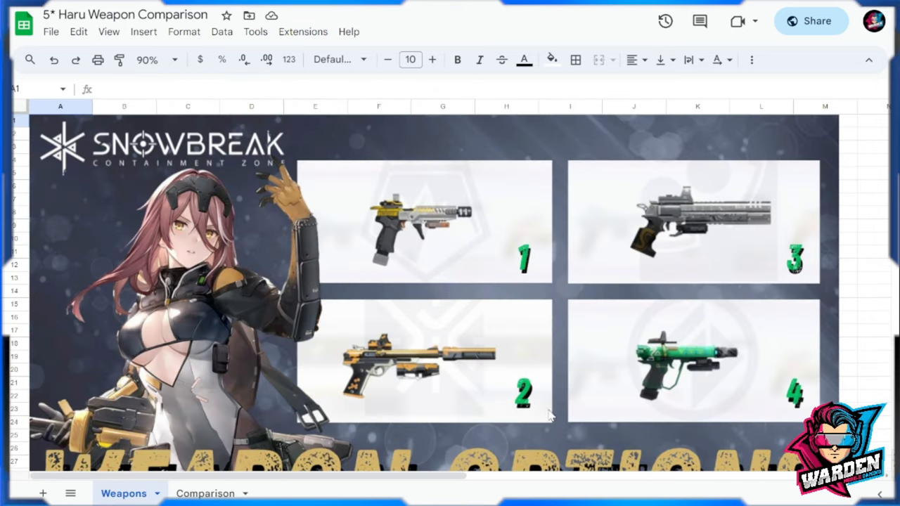
mouse_move(475, 241)
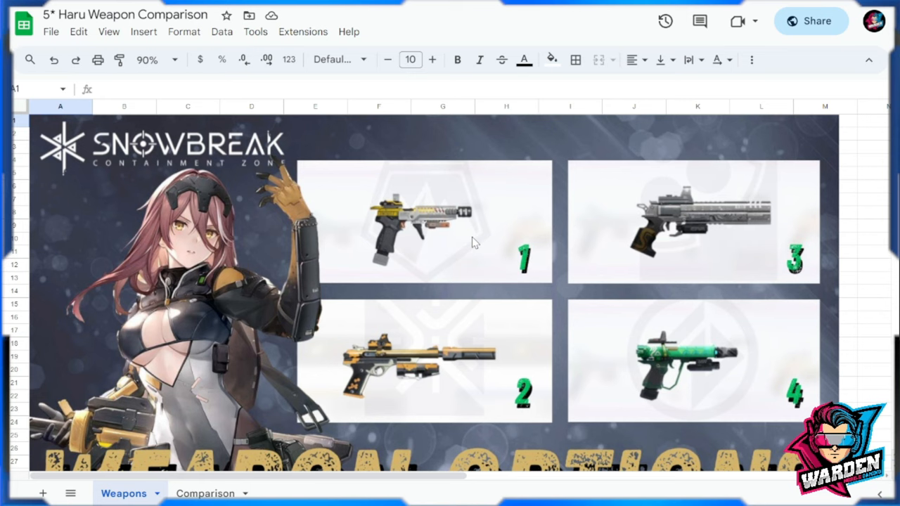
click(206, 492)
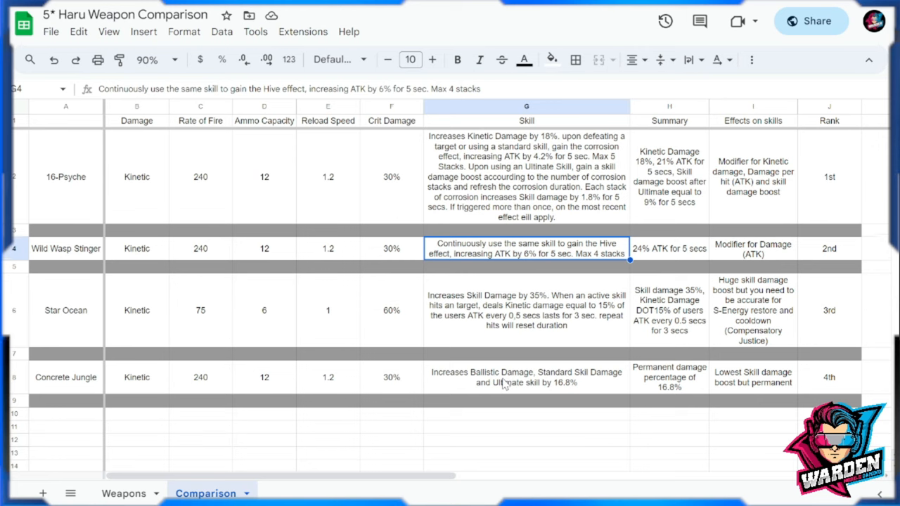
mouse_move(188, 187)
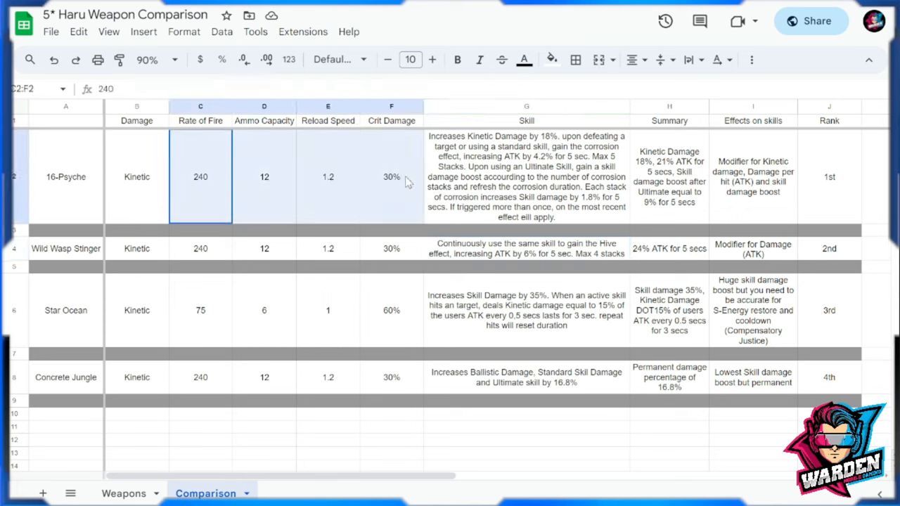
click(200, 377)
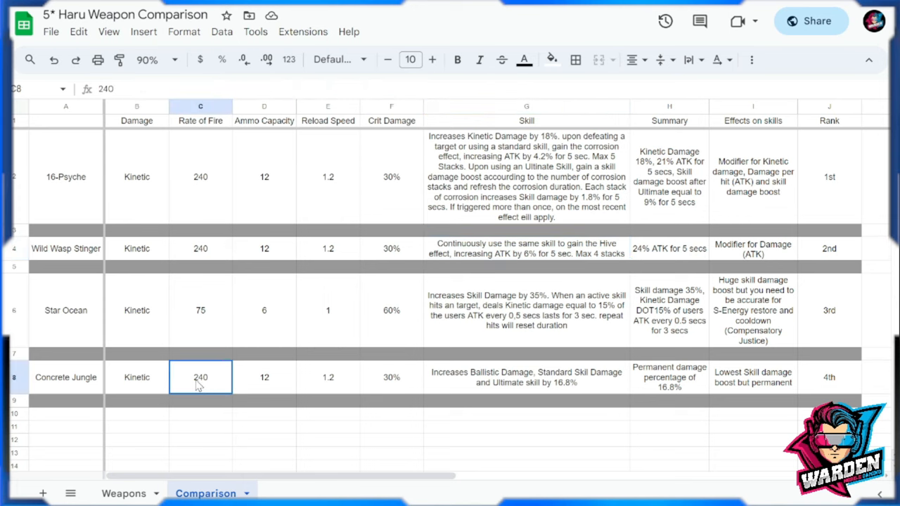
drag(199, 377, 391, 377)
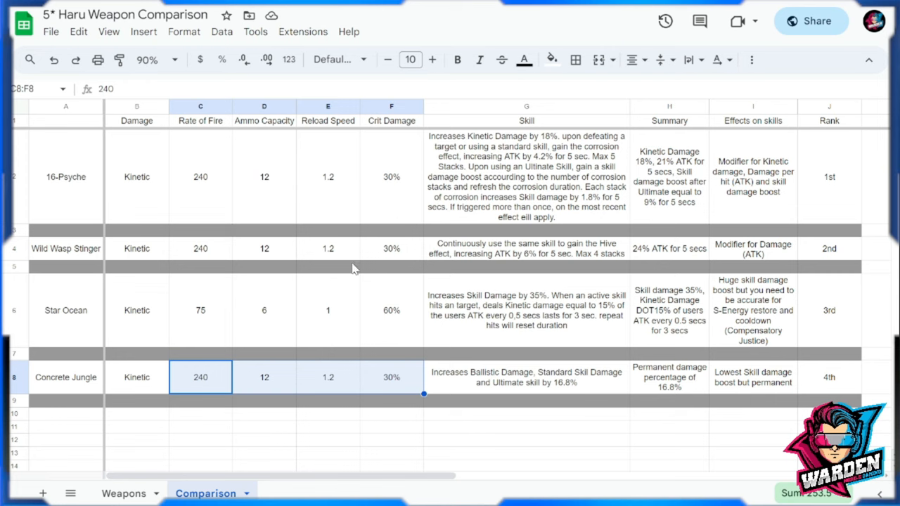
click(265, 247)
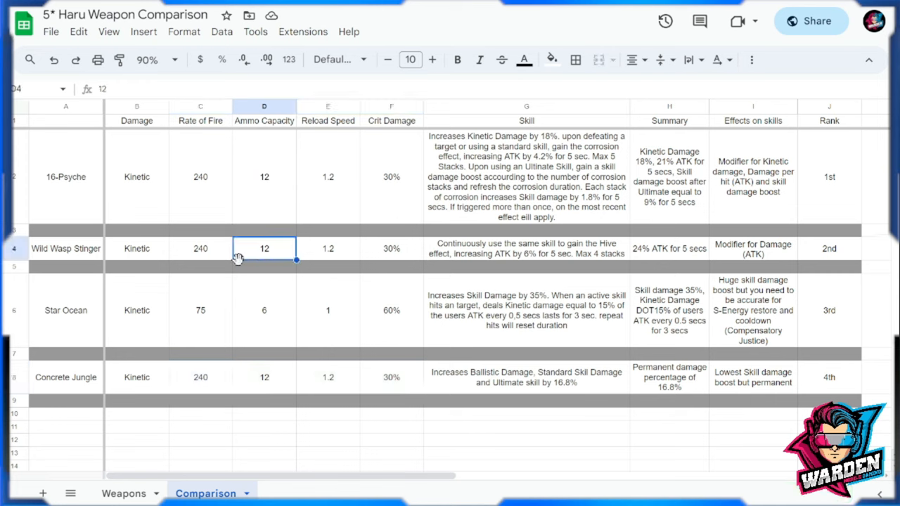
click(670, 247)
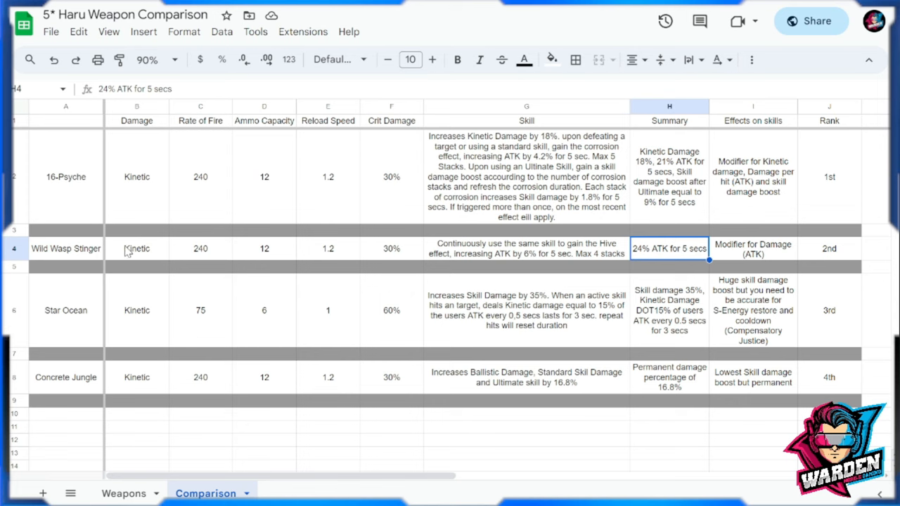
mouse_move(706, 259)
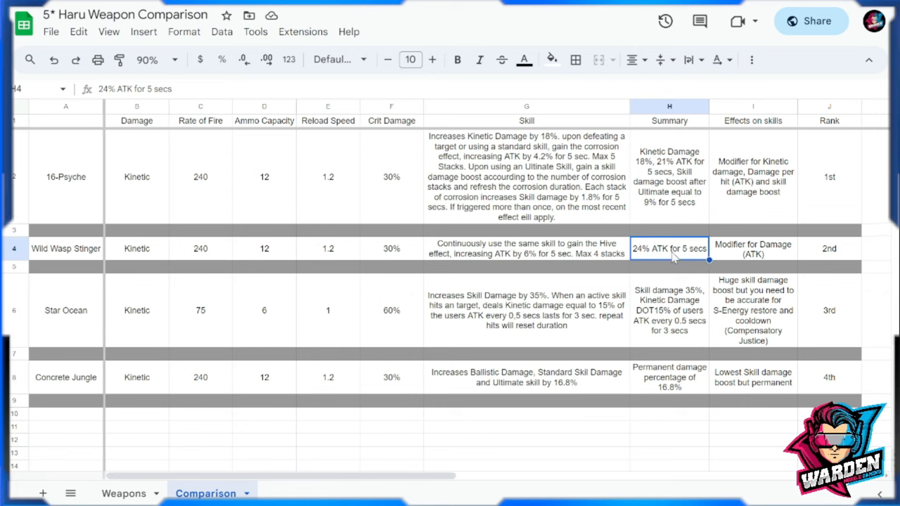
mouse_move(692, 263)
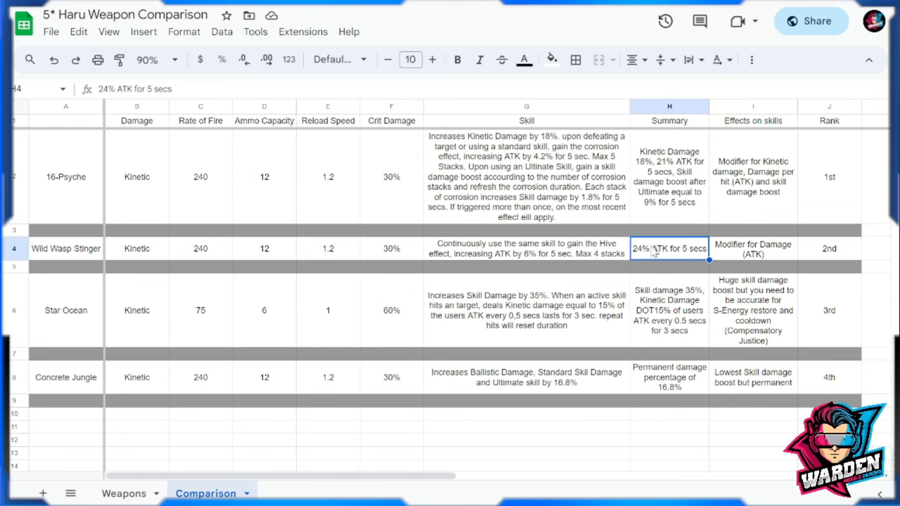
mouse_move(95, 191)
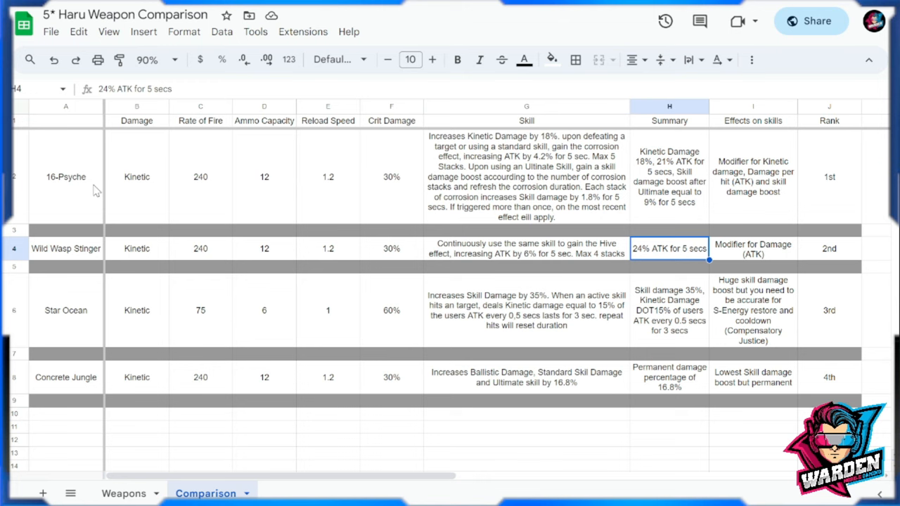
mouse_move(557, 190)
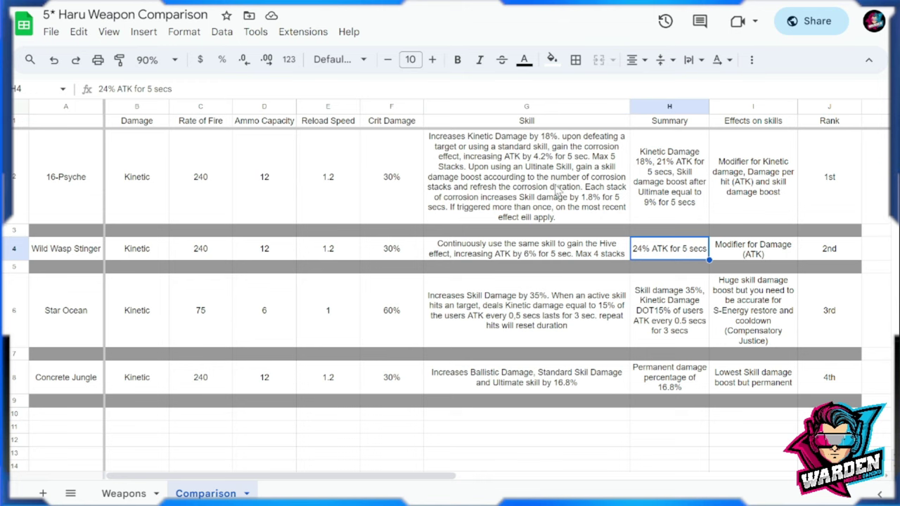
click(526, 177)
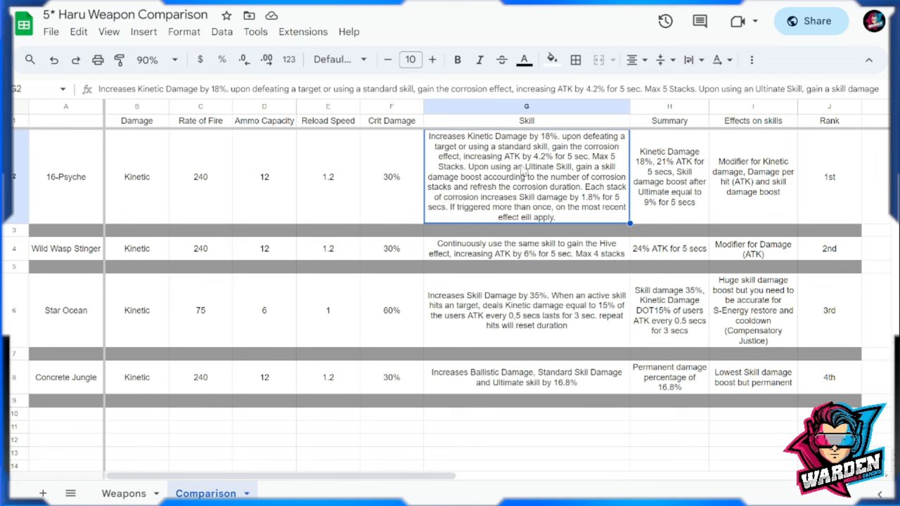
mouse_move(570, 172)
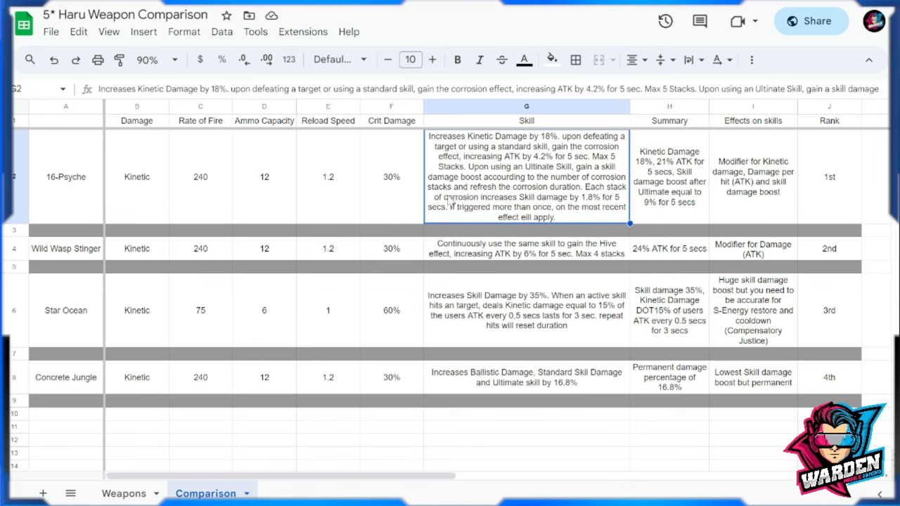
mouse_move(443, 213)
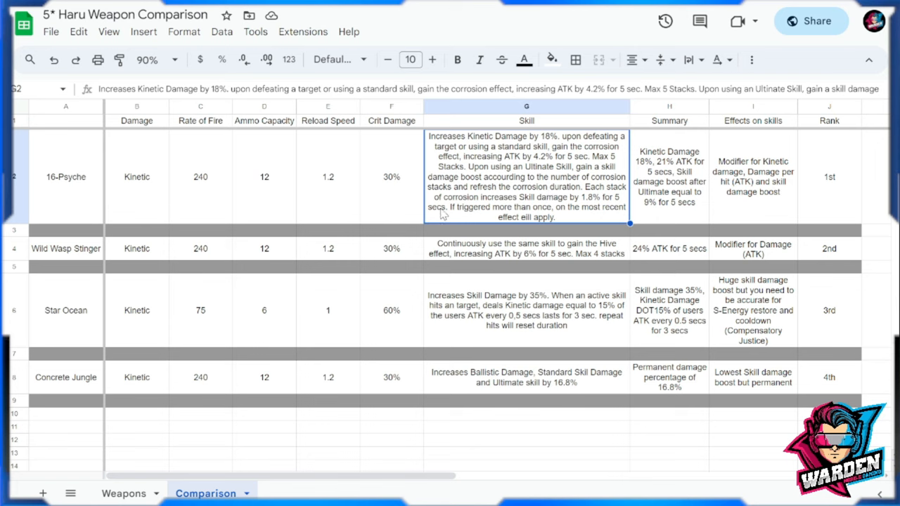
mouse_move(566, 212)
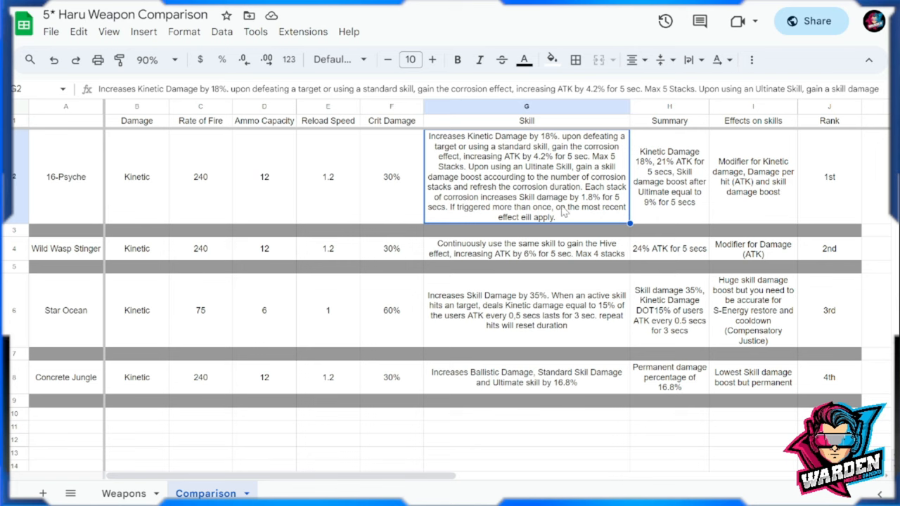
mouse_move(503, 219)
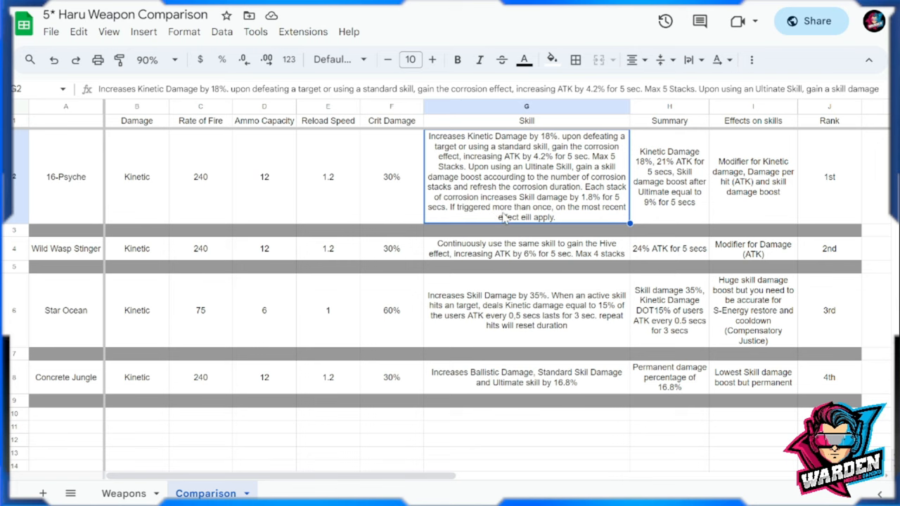
mouse_move(565, 224)
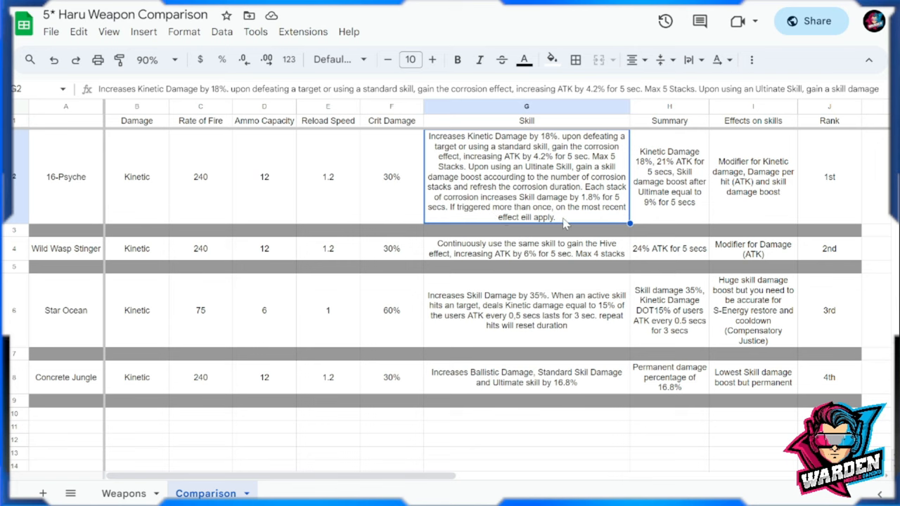
mouse_move(596, 216)
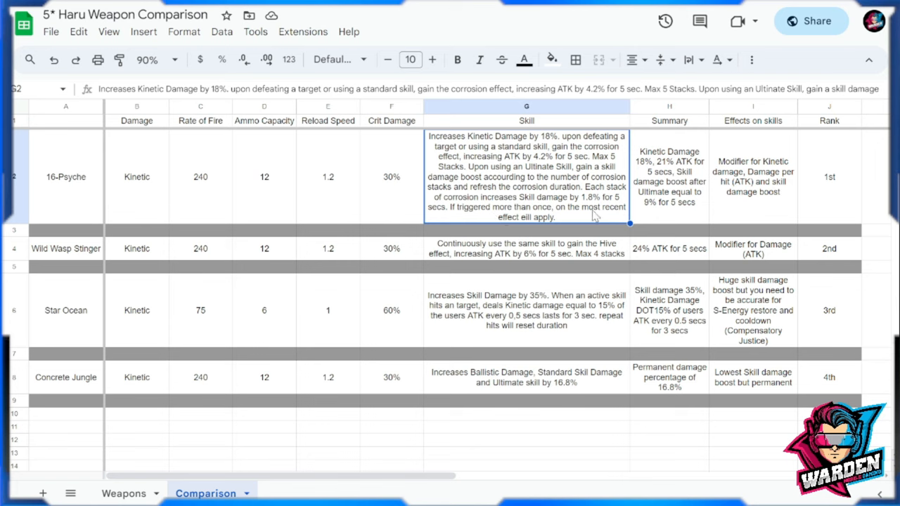
mouse_move(533, 226)
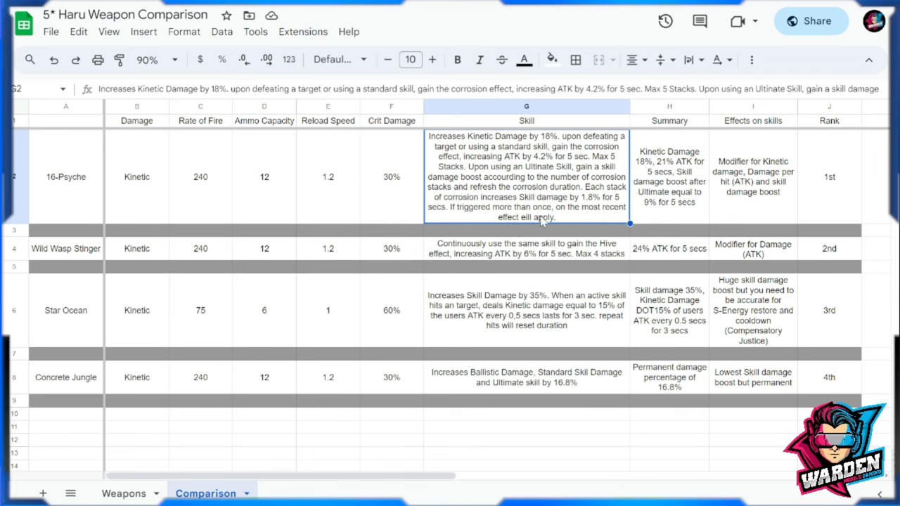
mouse_move(636, 214)
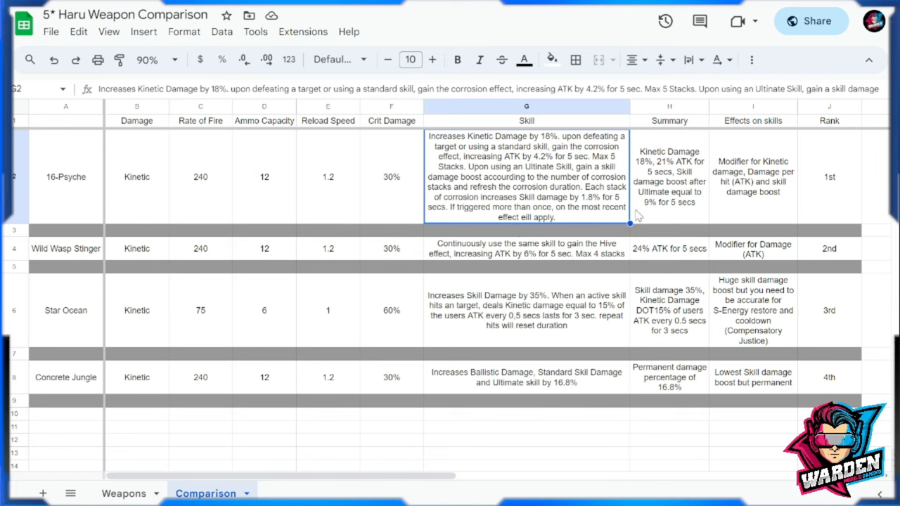
mouse_move(678, 177)
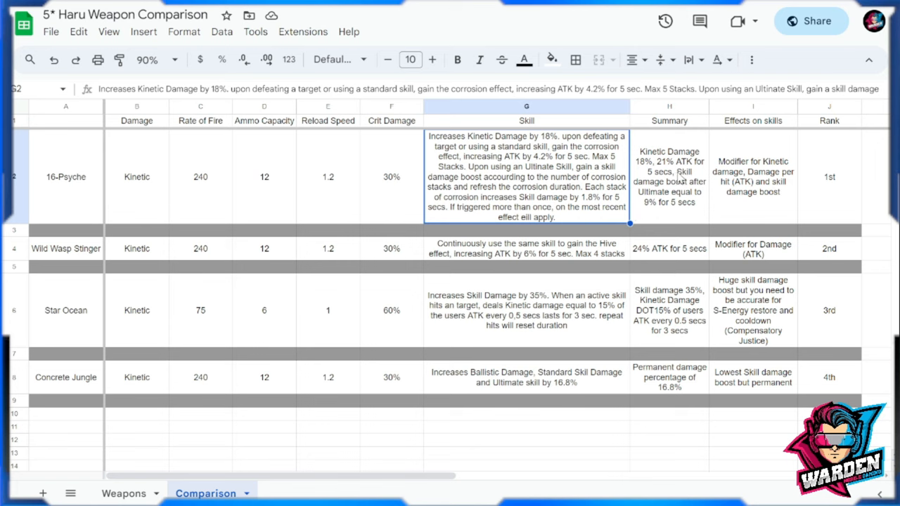
click(669, 177)
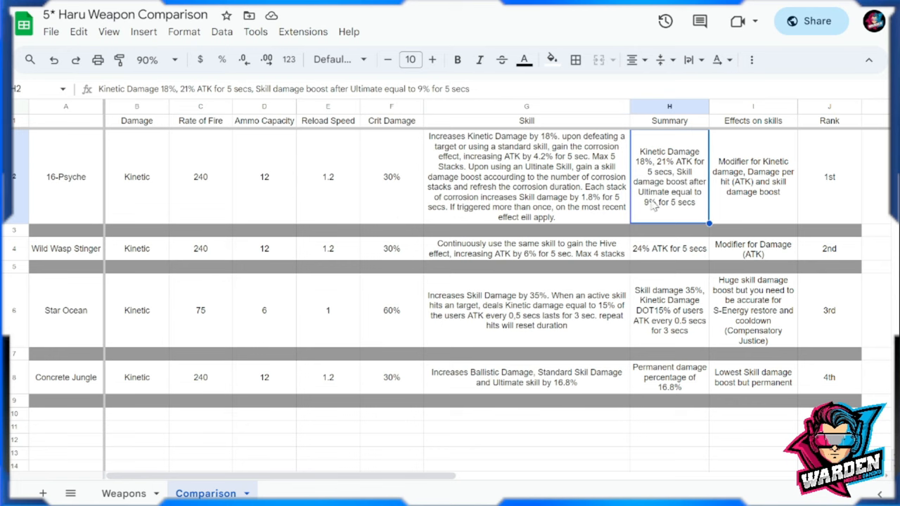
mouse_move(675, 205)
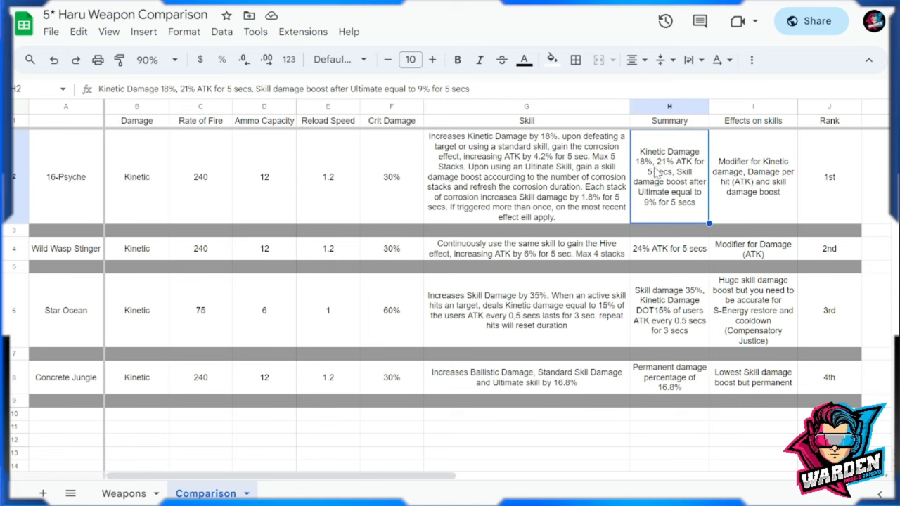
mouse_move(698, 197)
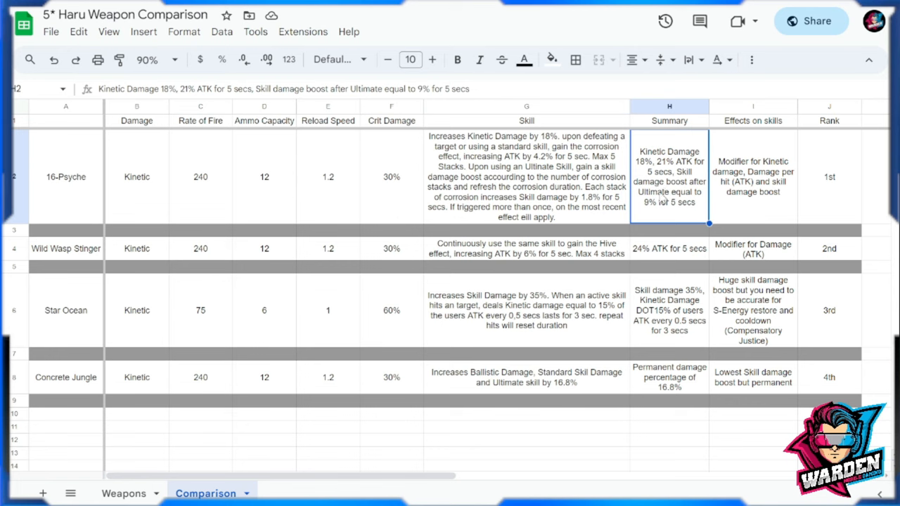
click(752, 177)
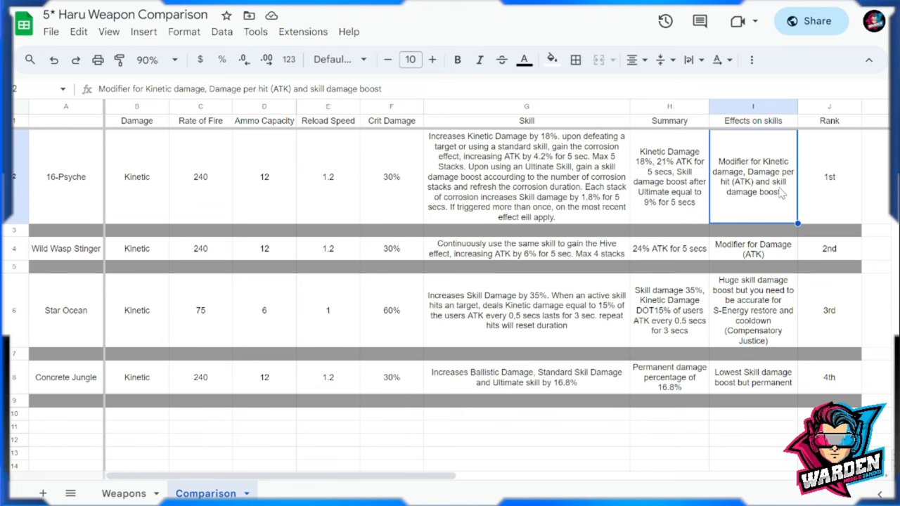
mouse_move(791, 204)
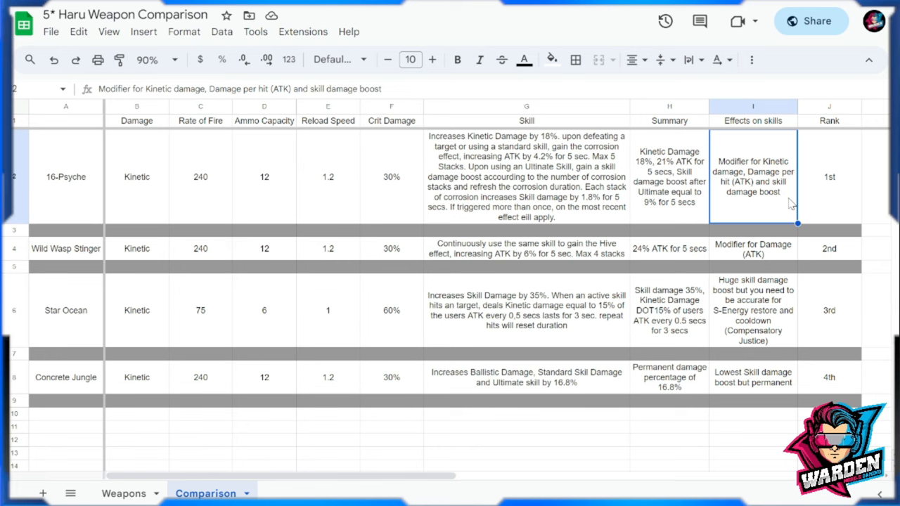
mouse_move(762, 203)
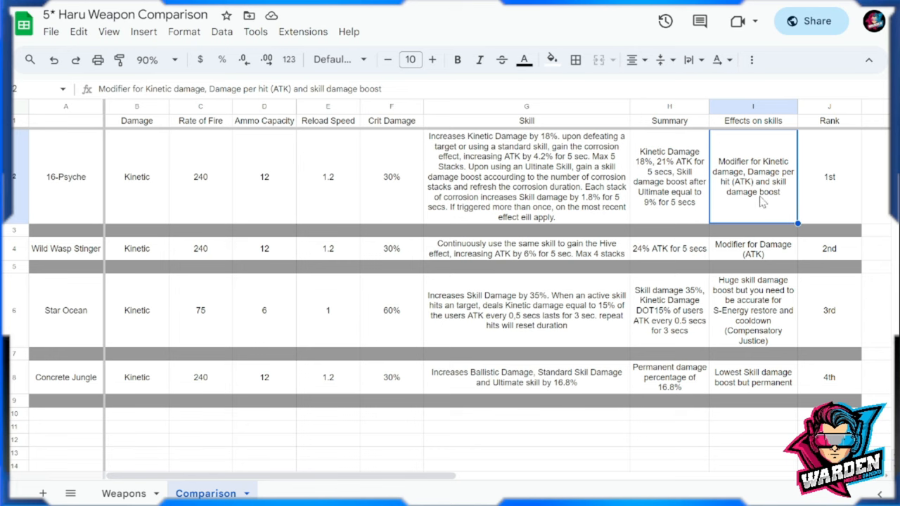
mouse_move(794, 203)
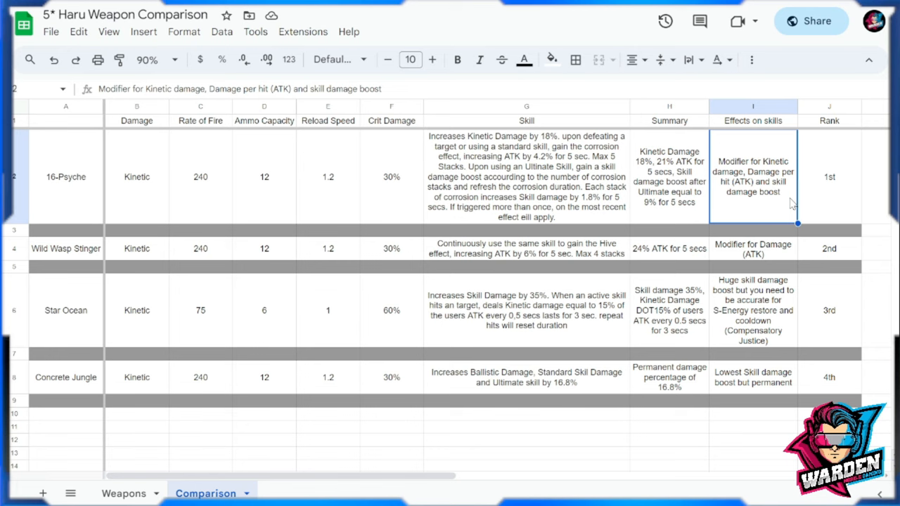
click(830, 178)
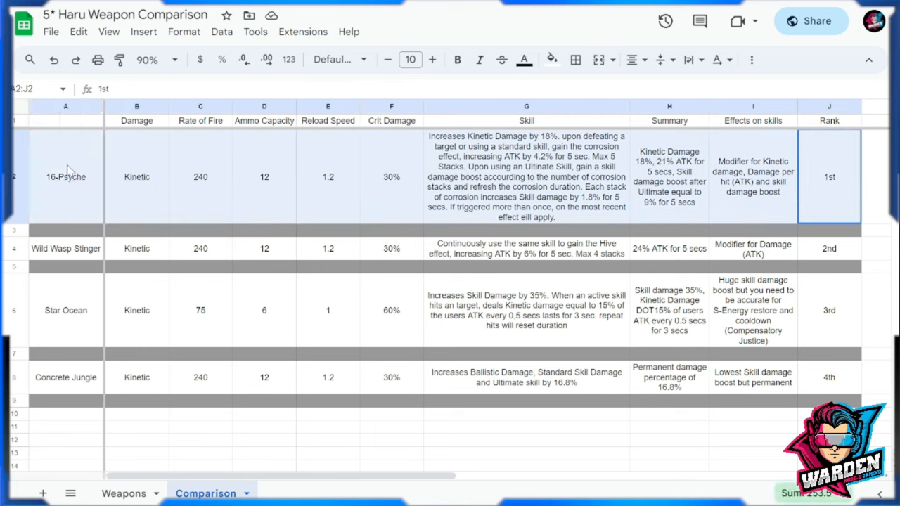
click(136, 177)
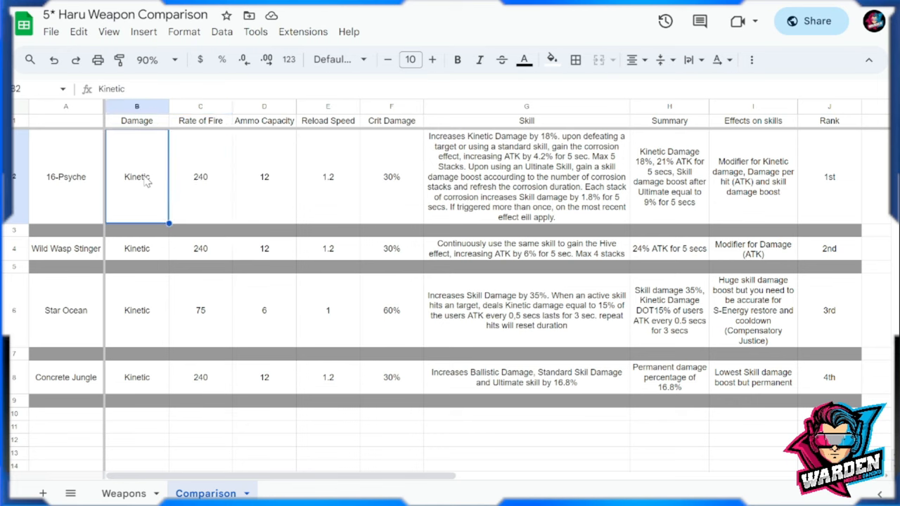
mouse_move(326, 238)
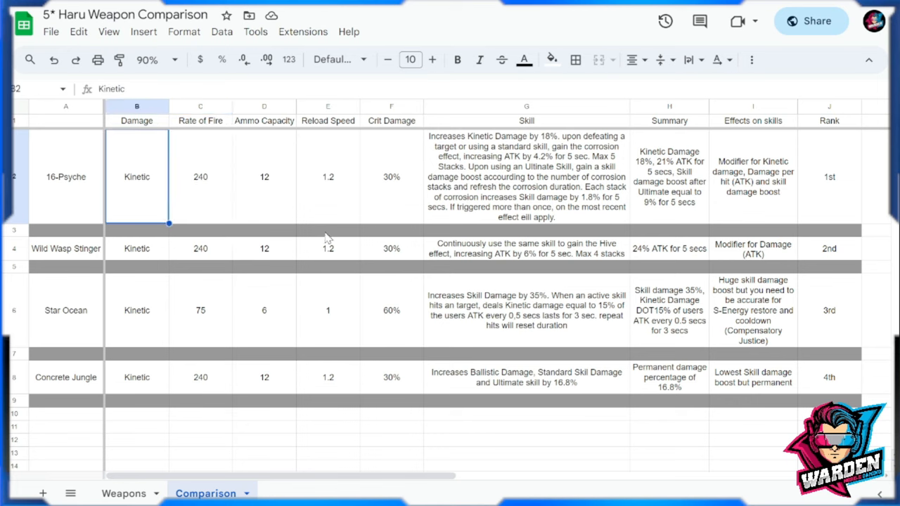
click(64, 177)
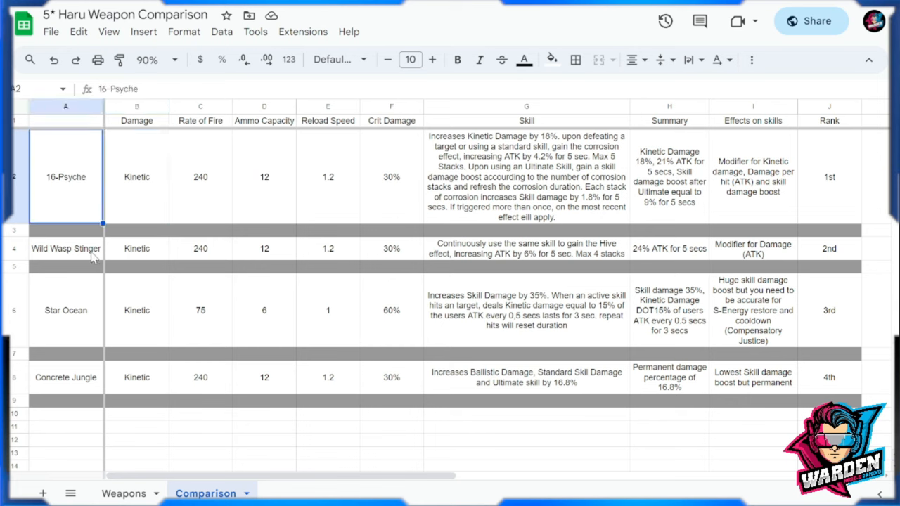
mouse_move(186, 303)
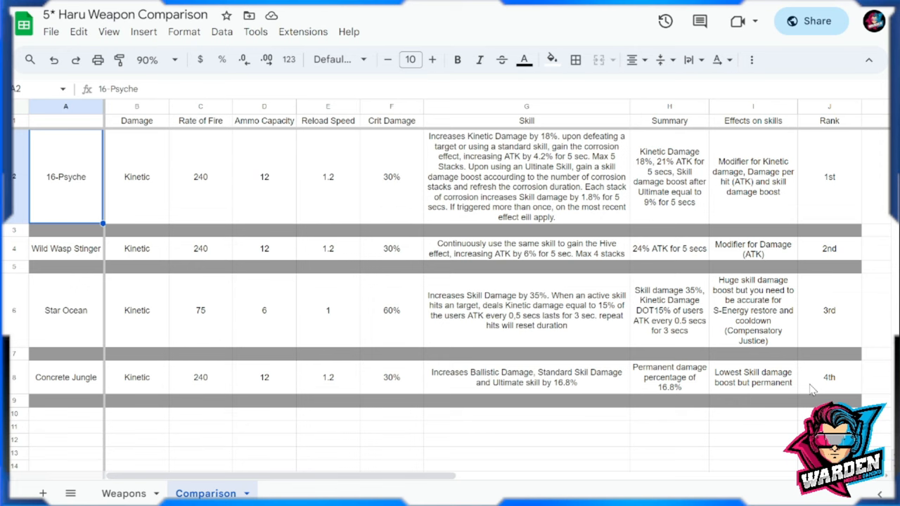
mouse_move(529, 348)
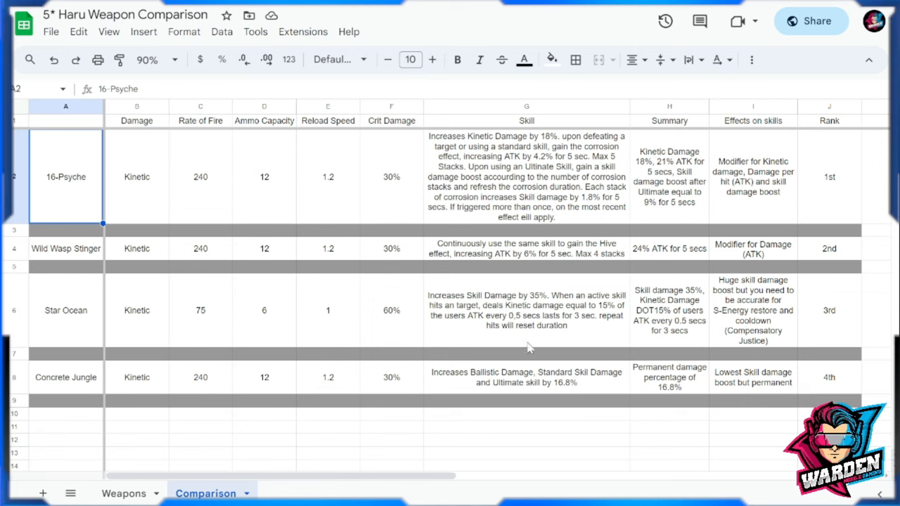
mouse_move(318, 315)
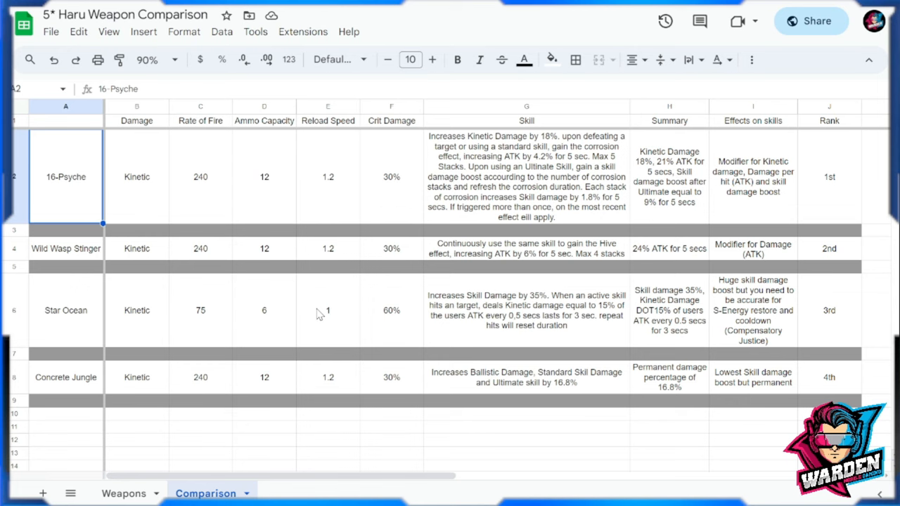
mouse_move(90, 259)
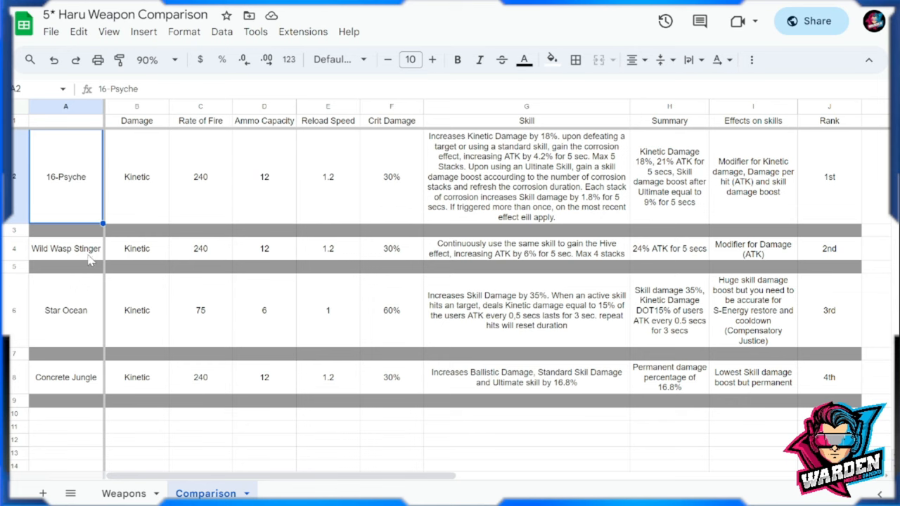
click(65, 248)
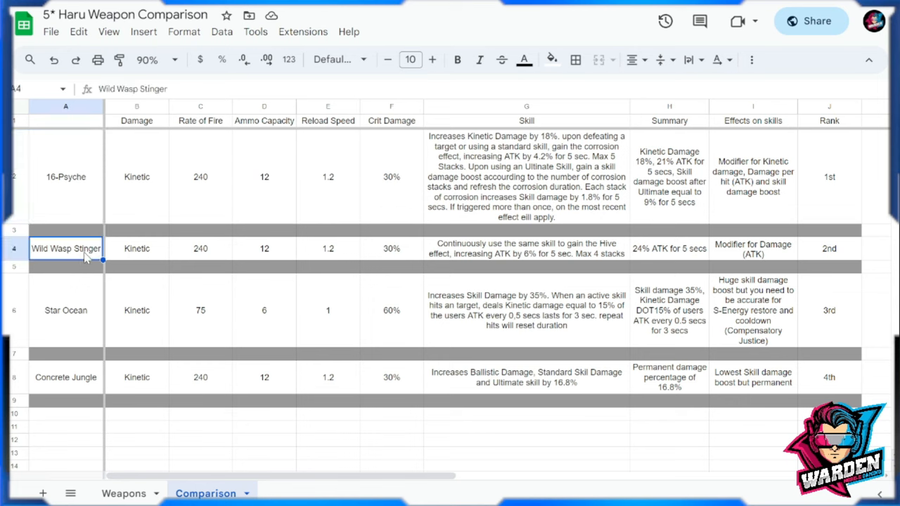
mouse_move(135, 264)
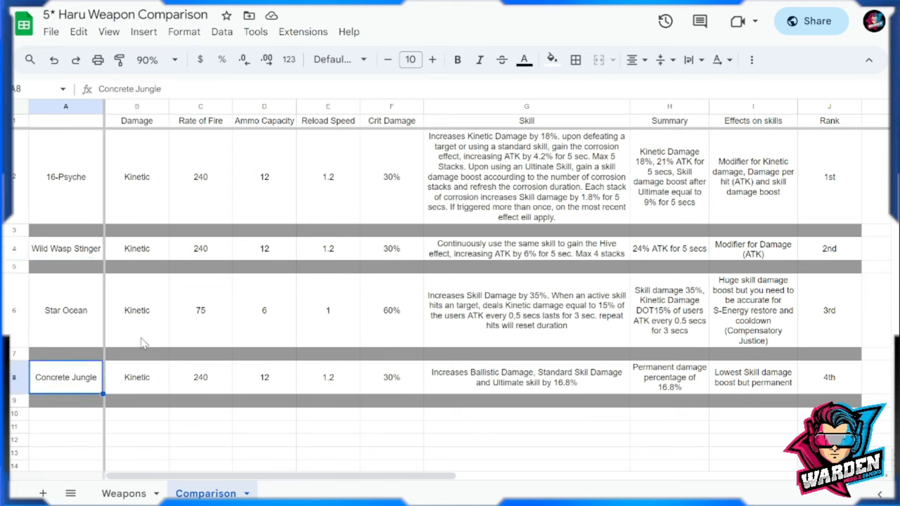
click(65, 248)
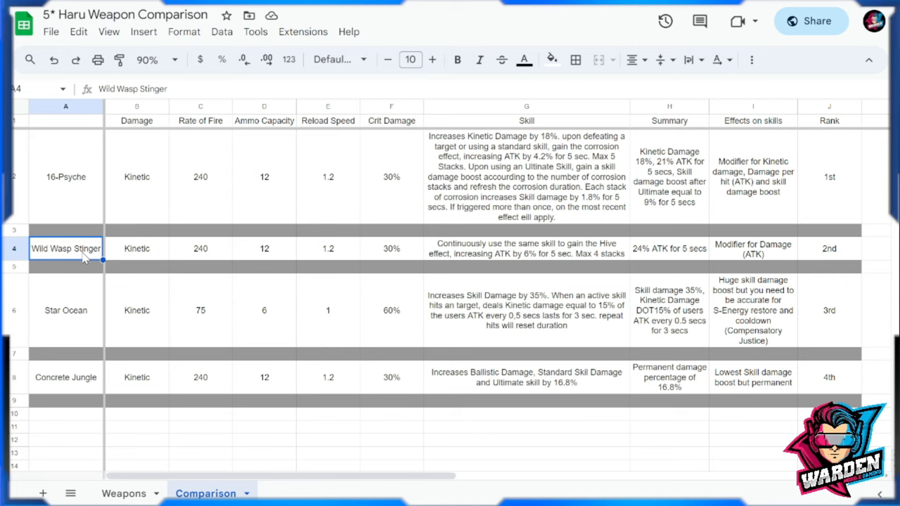
click(328, 311)
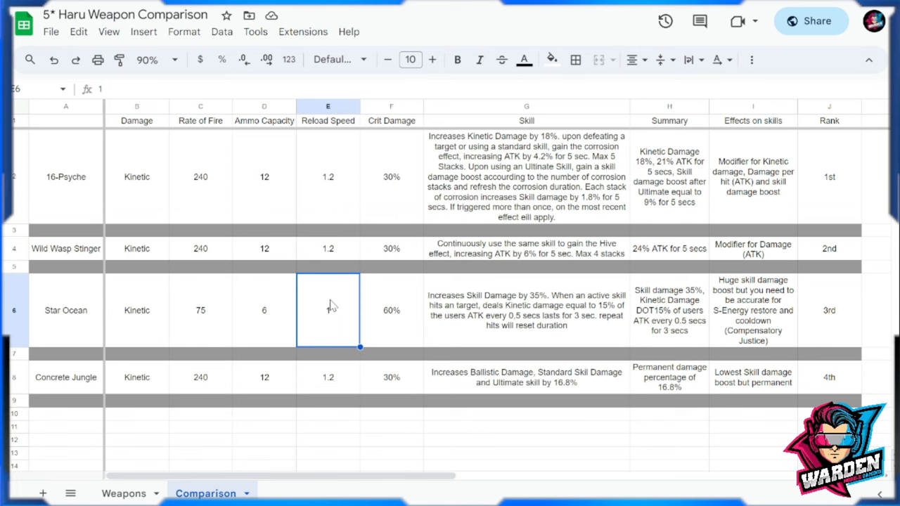
text(1)
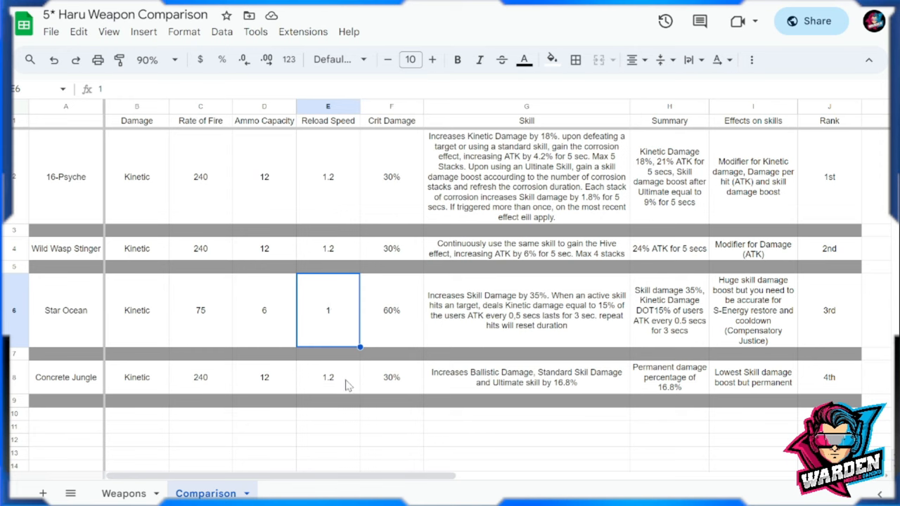